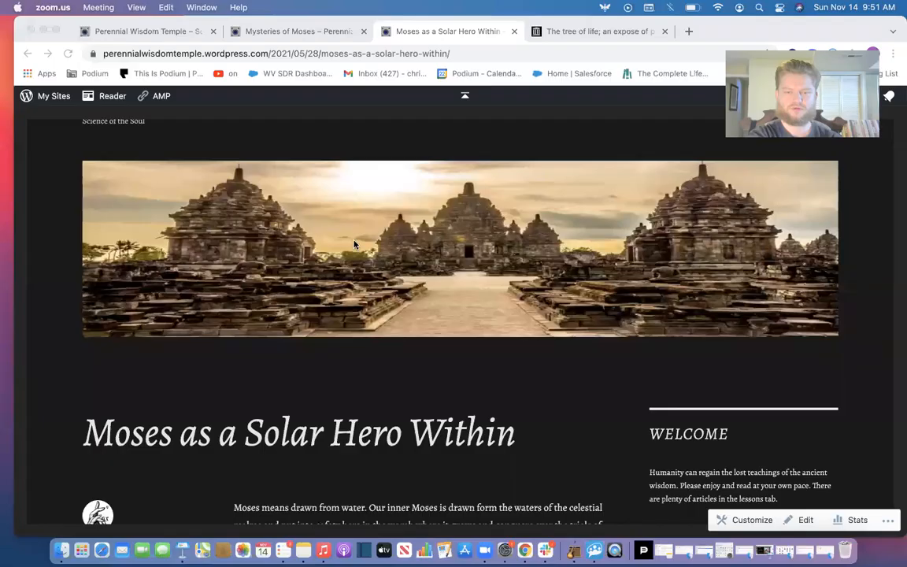
# Scroll past the header image to show the article text of 'Moses as a Solar Hero Within'.
pyautogui.scroll(-3)
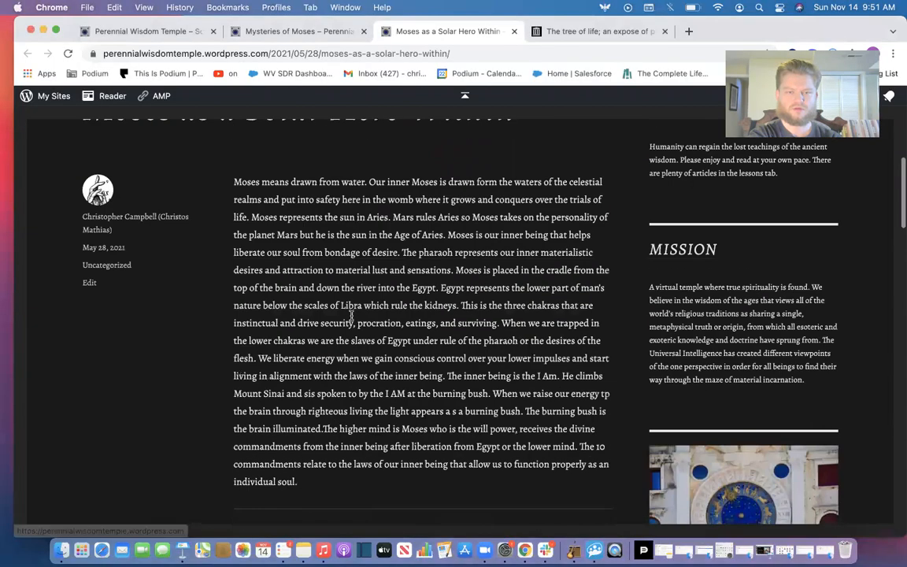
pyautogui.scroll(-3)
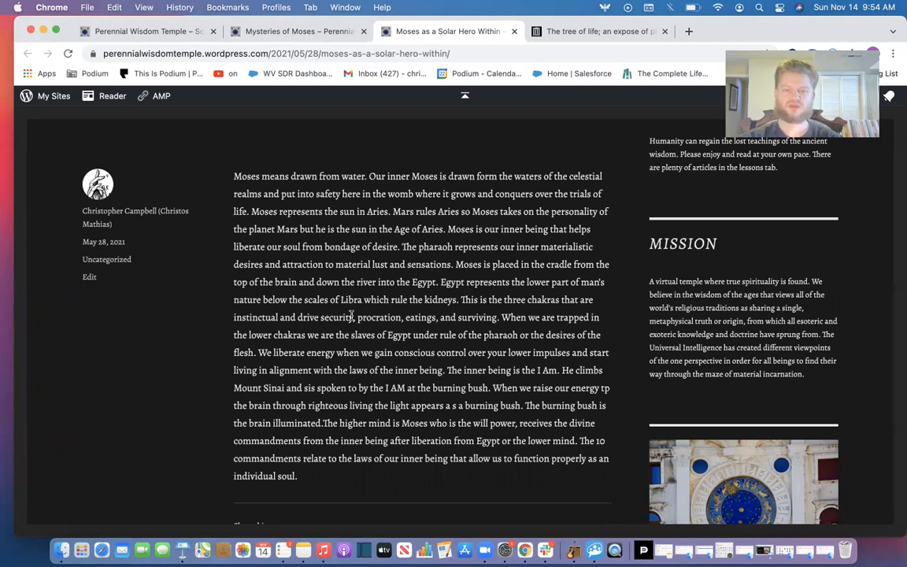
# Scroll to the closing paragraph with the Press This, Twitter and Facebook share buttons beneath.
pyautogui.scroll(-3)
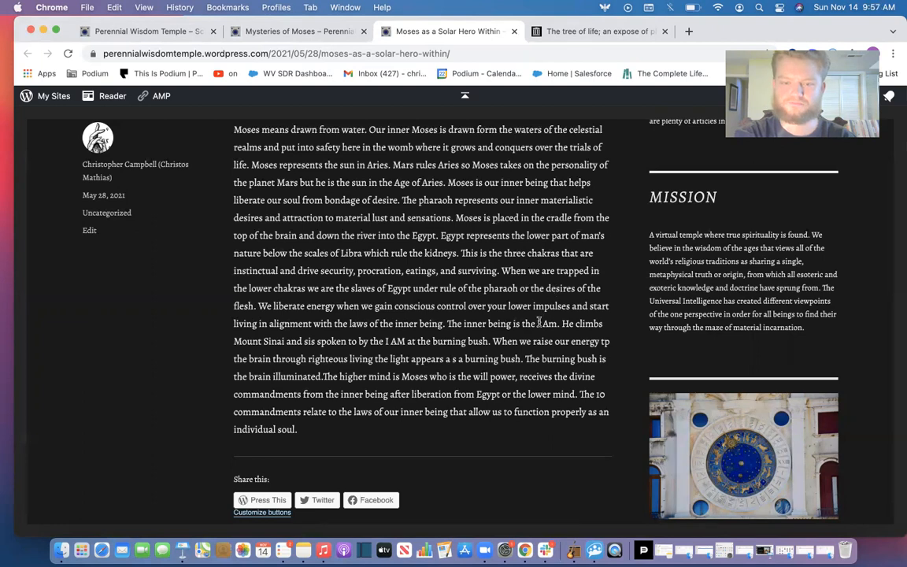
# Scroll down the post until the Like and Reblog bar appears below the sharing buttons.
pyautogui.scroll(-3)
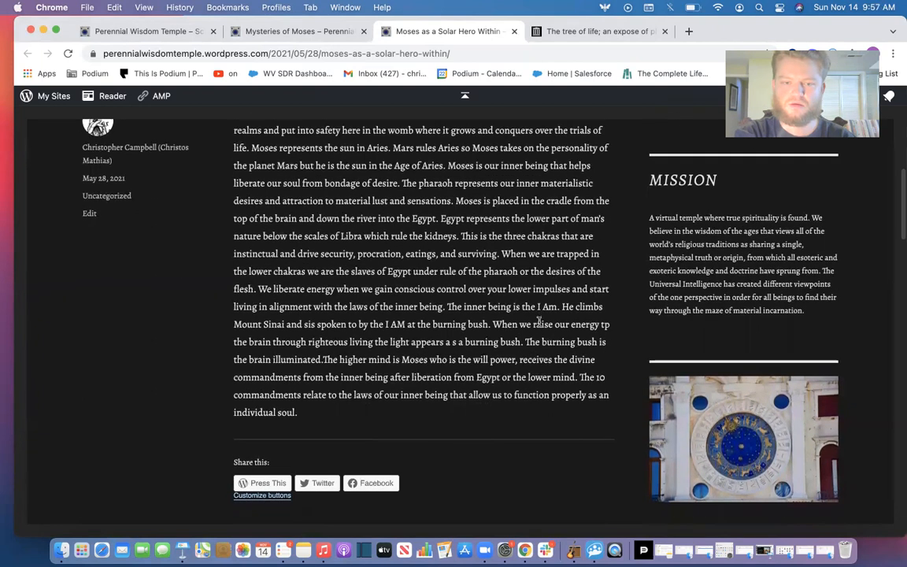
pyautogui.scroll(-3)
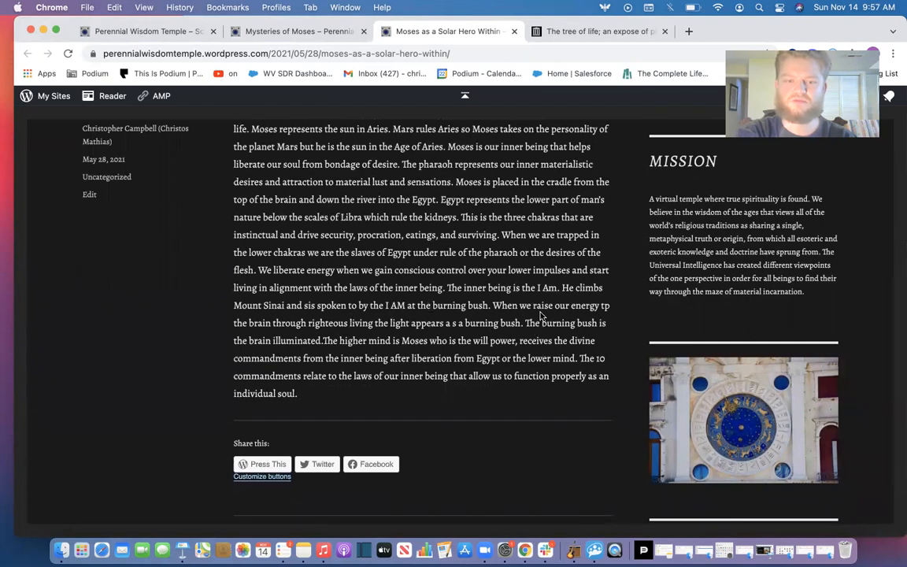
pyautogui.scroll(-3)
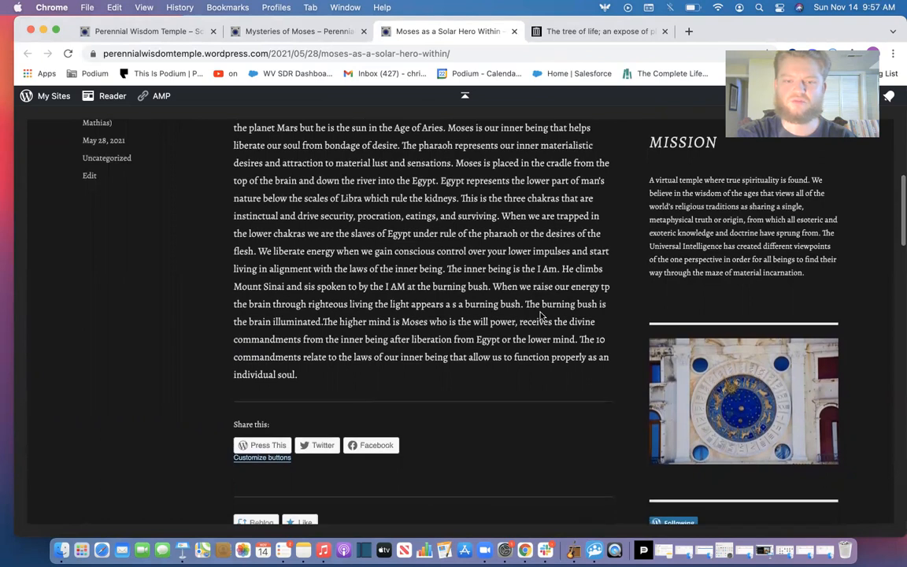
pyautogui.scroll(-3)
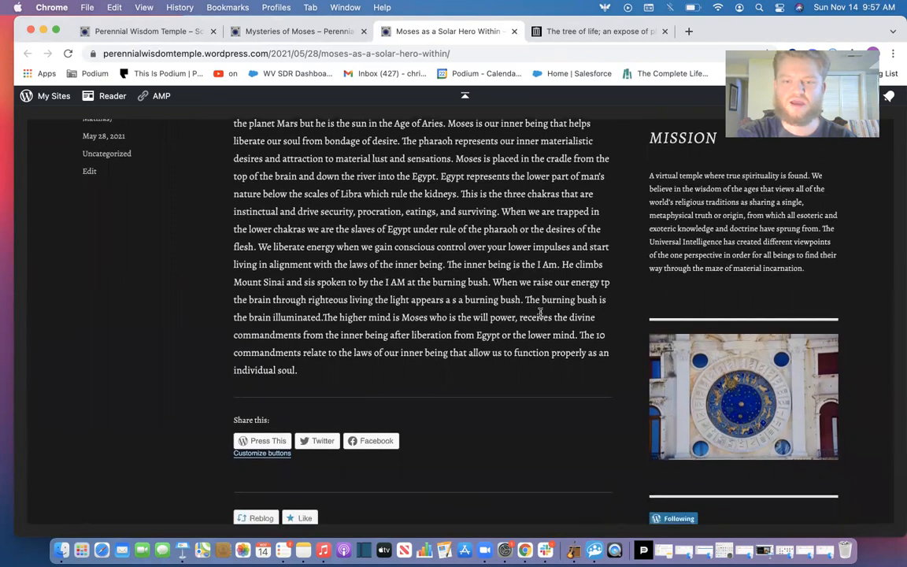
pyautogui.scroll(-3)
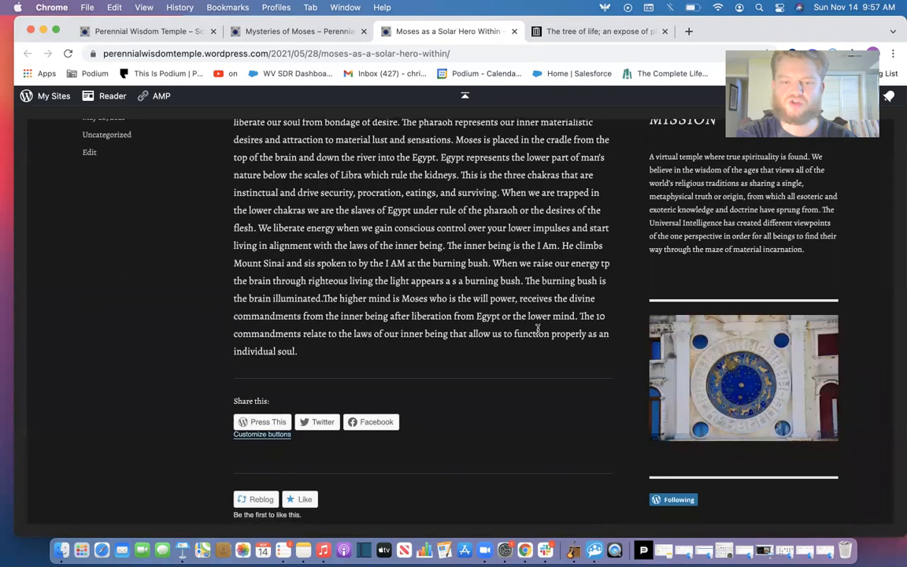
pyautogui.scroll(-3)
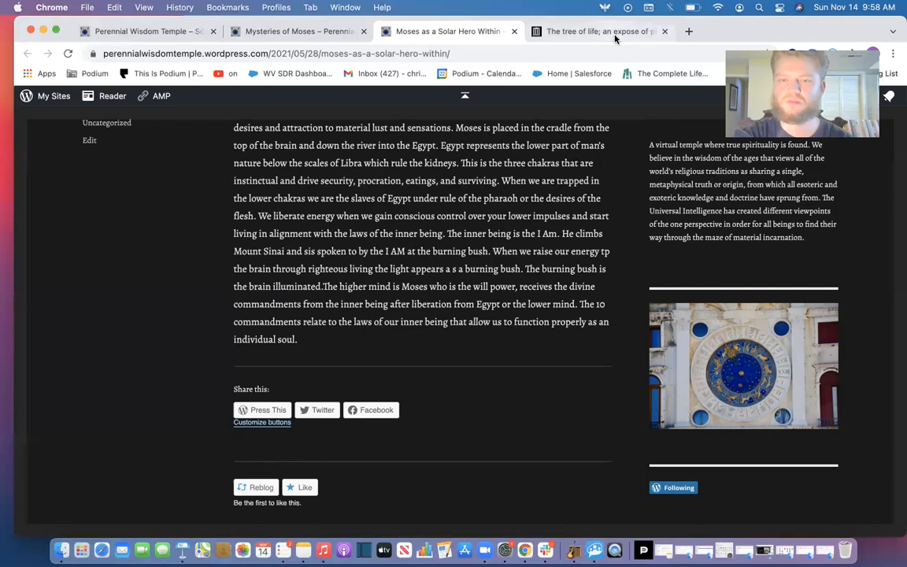
# Switch to the Tree of Life book tab and scroll to the bottom of pages 44–45.
pyautogui.click(598, 31)
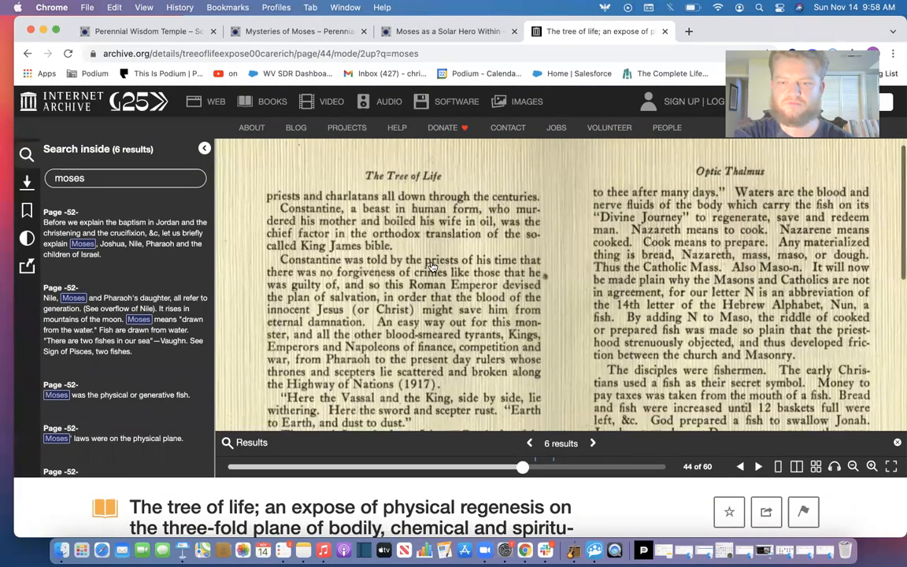
pyautogui.scroll(-3)
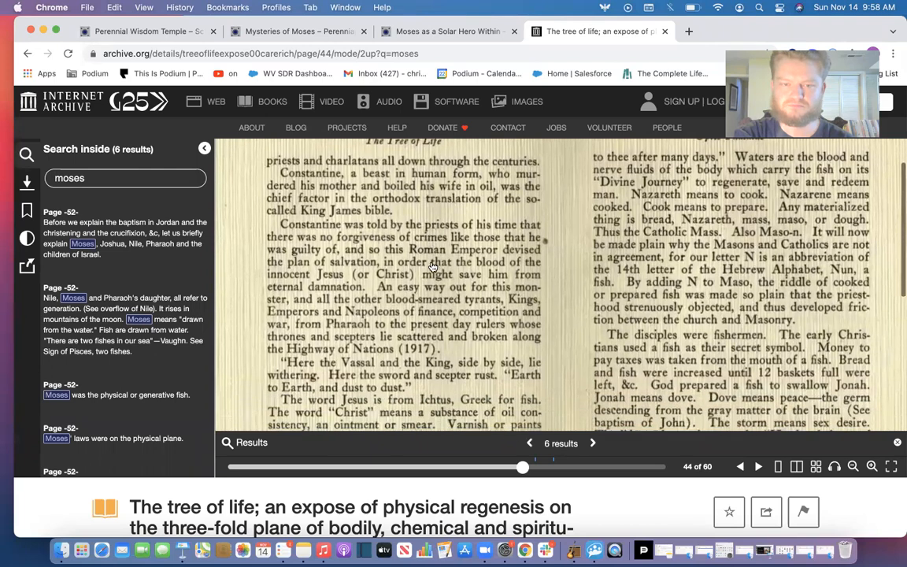
pyautogui.scroll(-3)
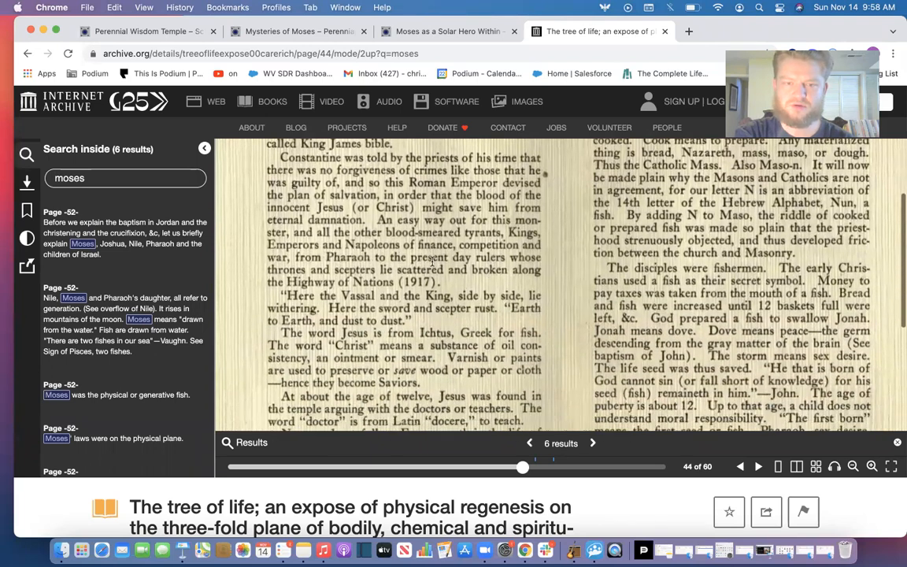
pyautogui.scroll(-3)
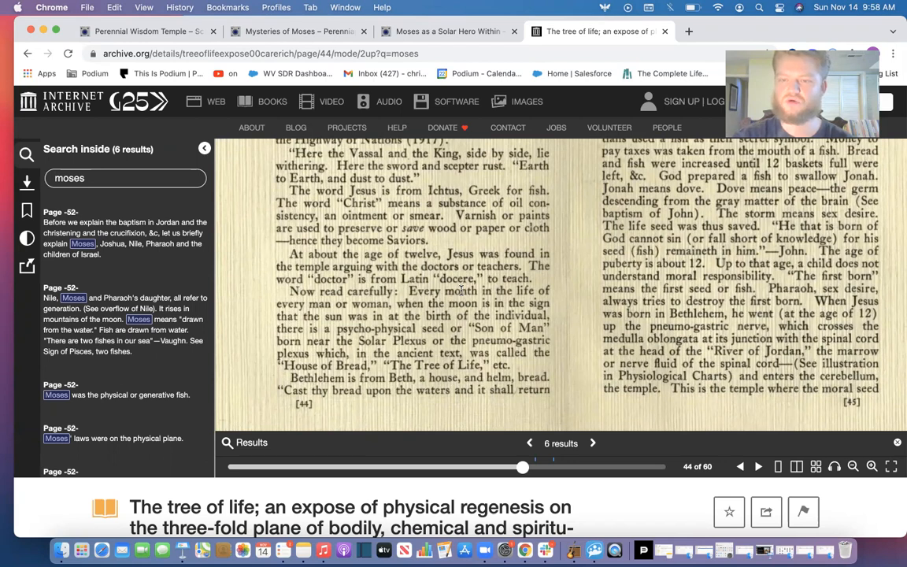
pyautogui.moveTo(507, 217)
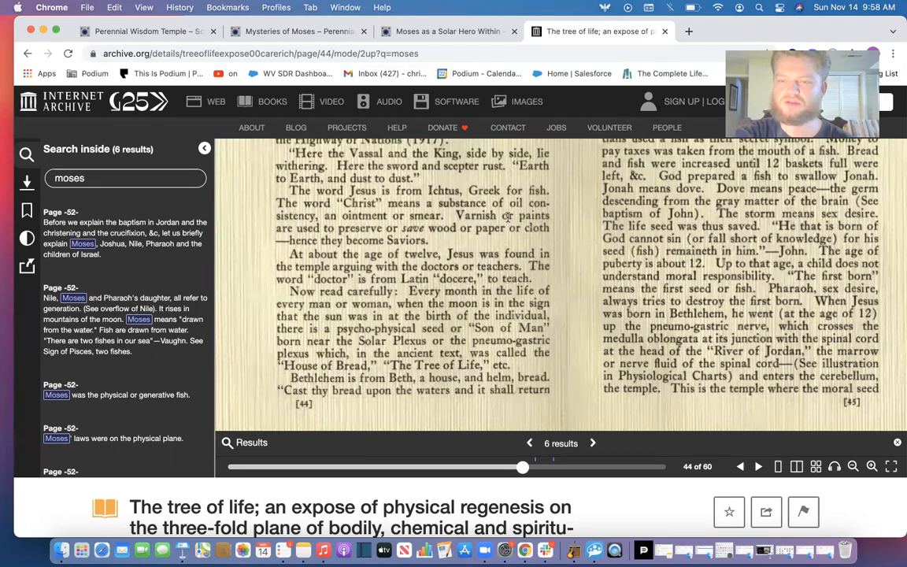
pyautogui.moveTo(475, 192)
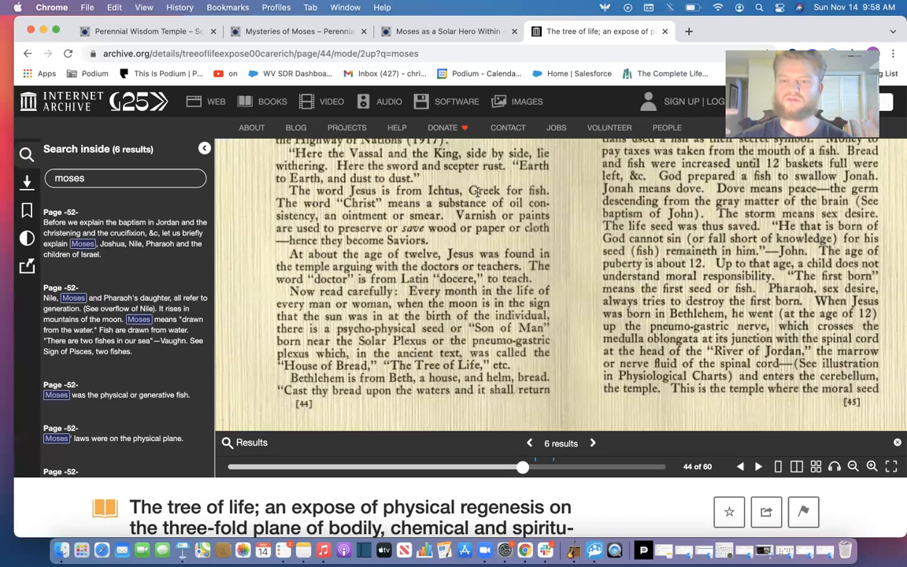
pyautogui.moveTo(548, 124)
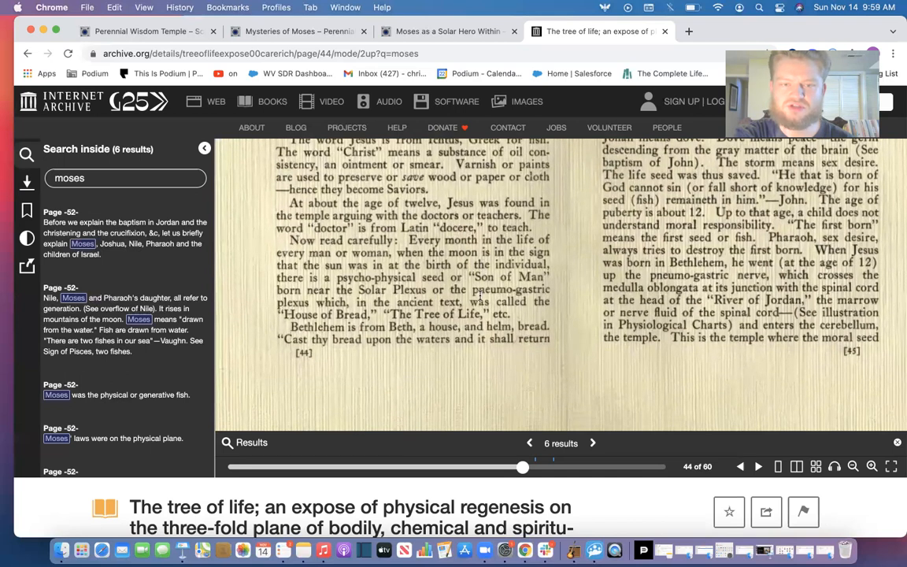
pyautogui.moveTo(472, 274)
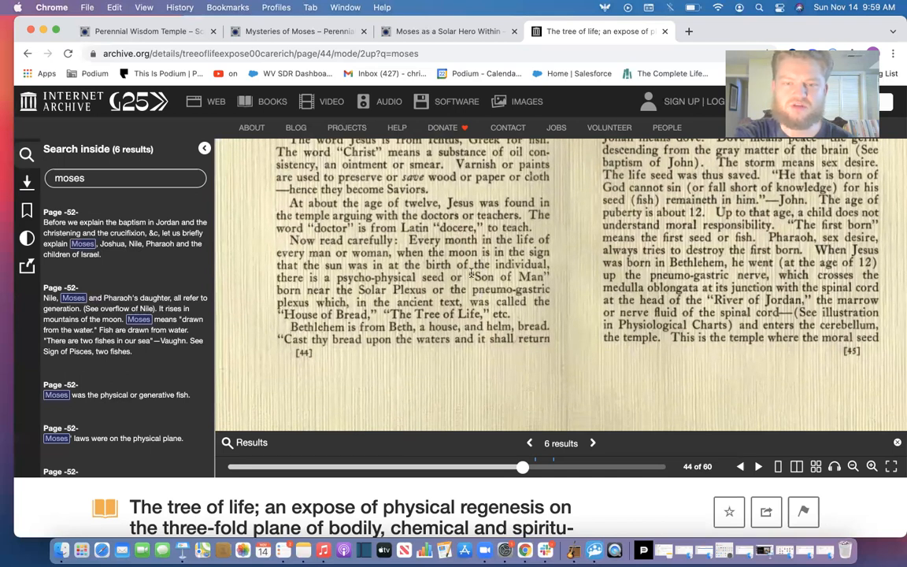
pyautogui.scroll(-3)
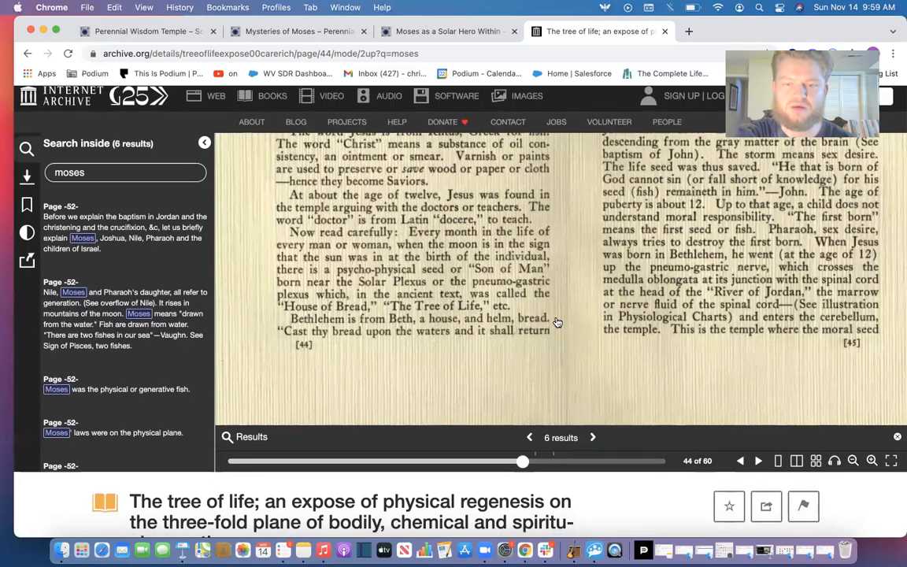
pyautogui.moveTo(642, 296)
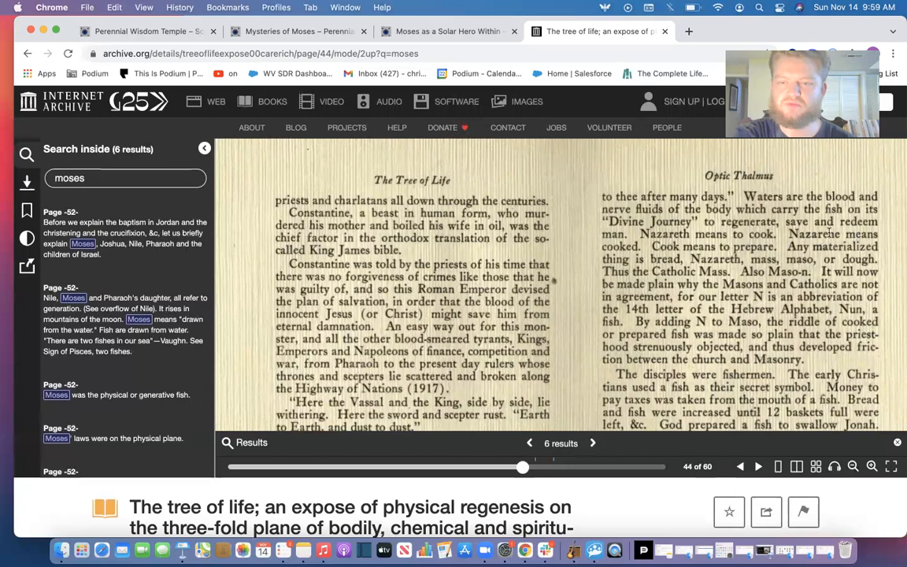
# Scroll down through page 44 of The Tree of Life toward the Moses matches.
pyautogui.scroll(-3)
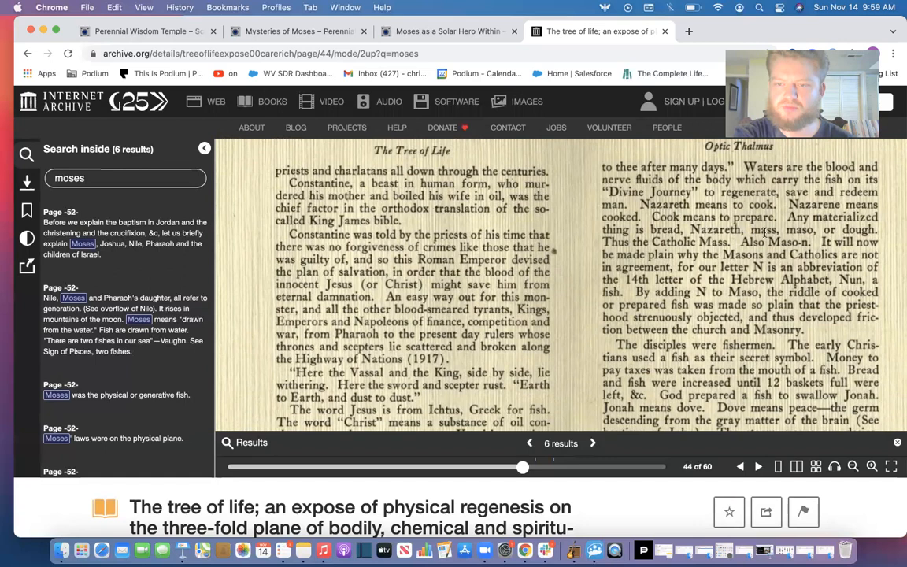
pyautogui.scroll(-3)
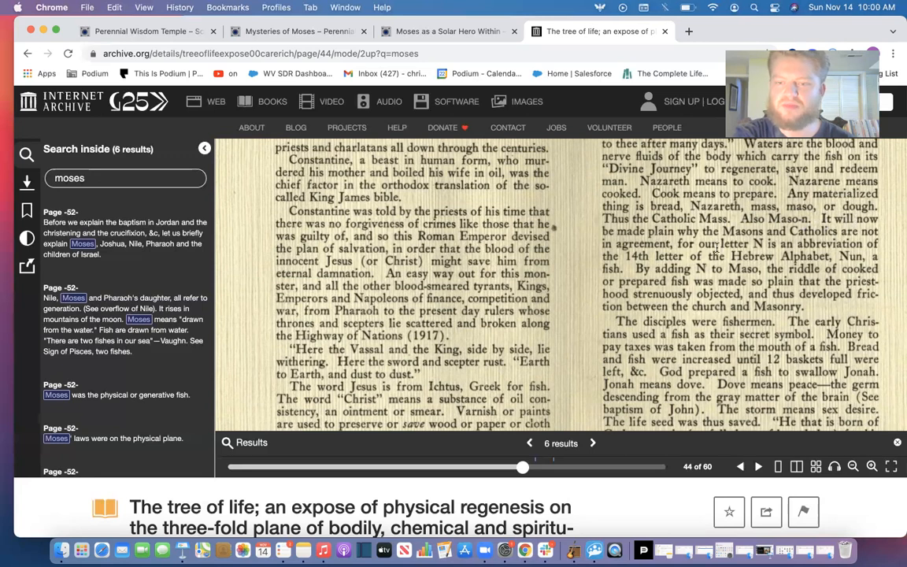
pyautogui.scroll(-3)
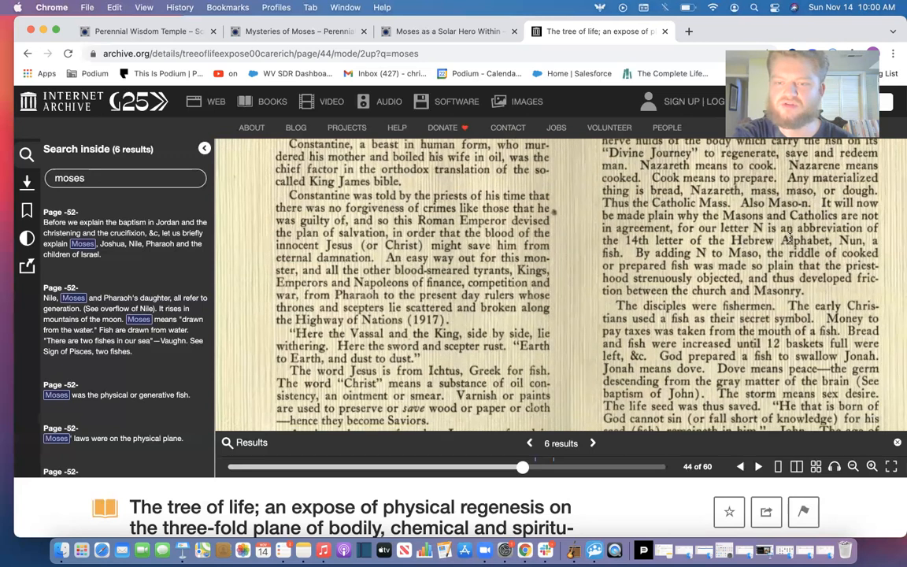
pyautogui.scroll(-3)
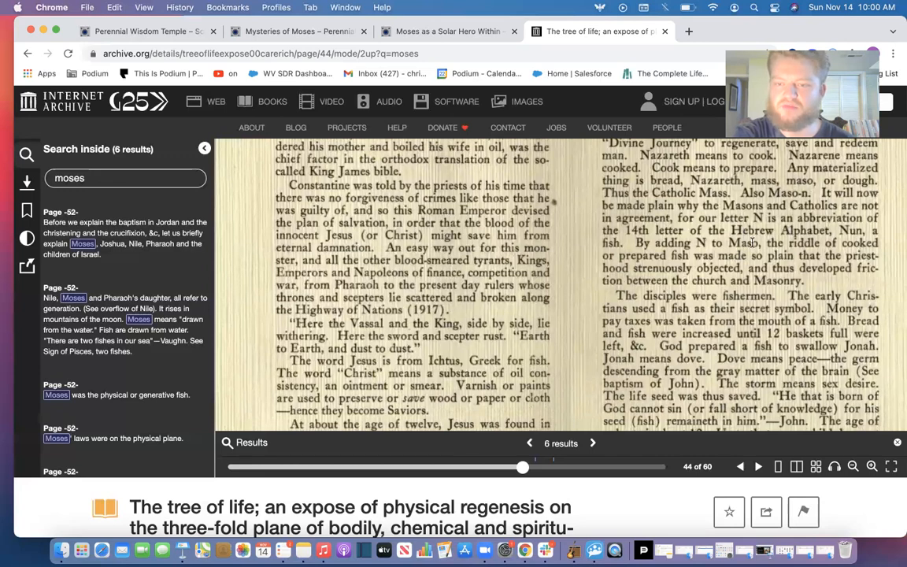
pyautogui.scroll(-3)
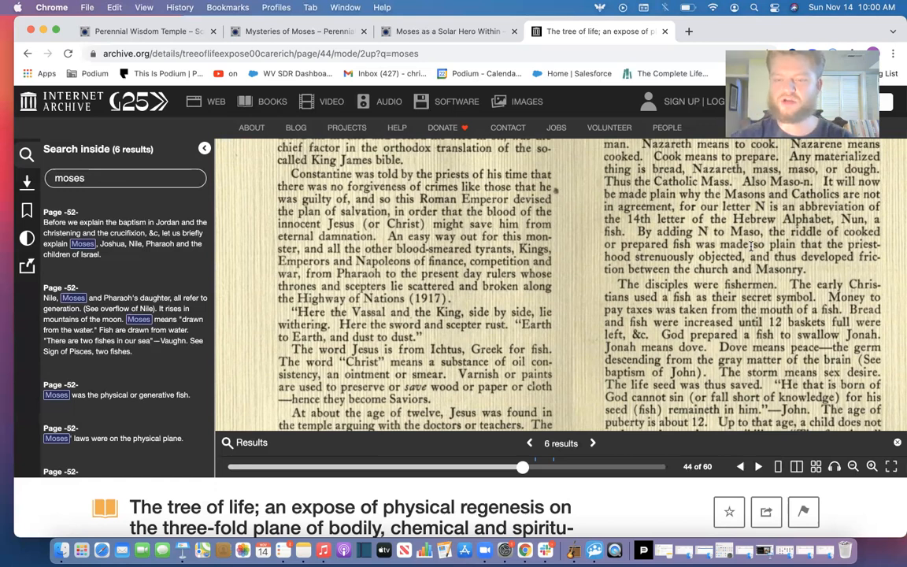
# Continue scrolling to reach the temple passage at the bottom of pages 44–45.
pyautogui.scroll(-3)
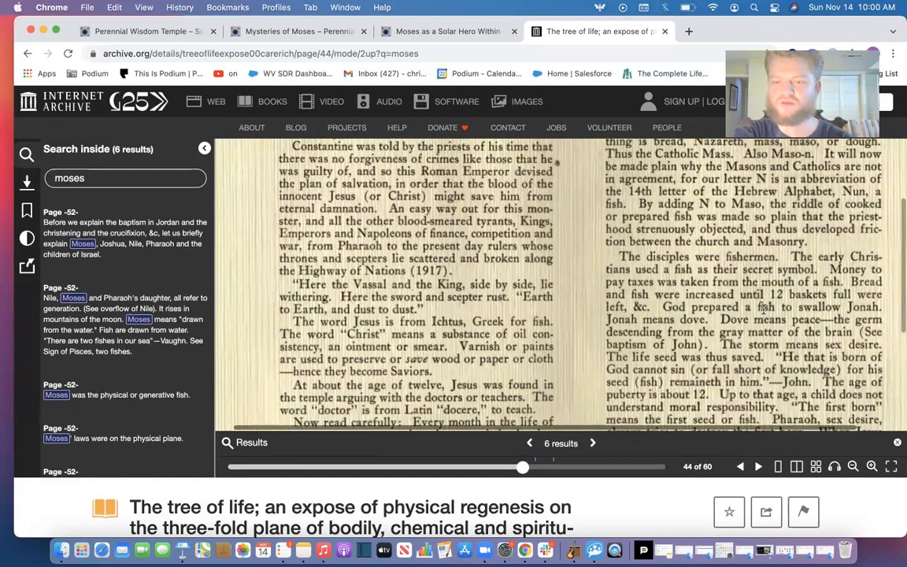
pyautogui.scroll(-3)
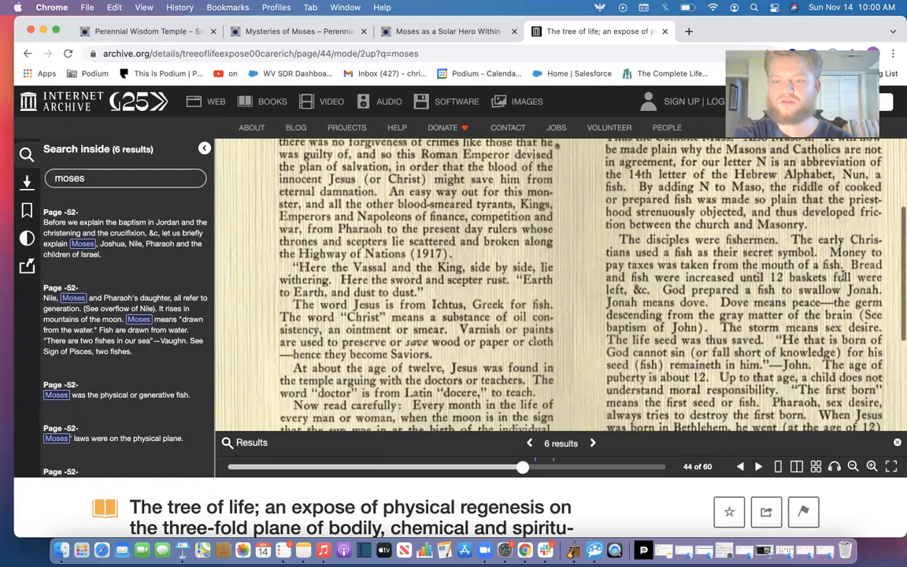
pyautogui.scroll(-3)
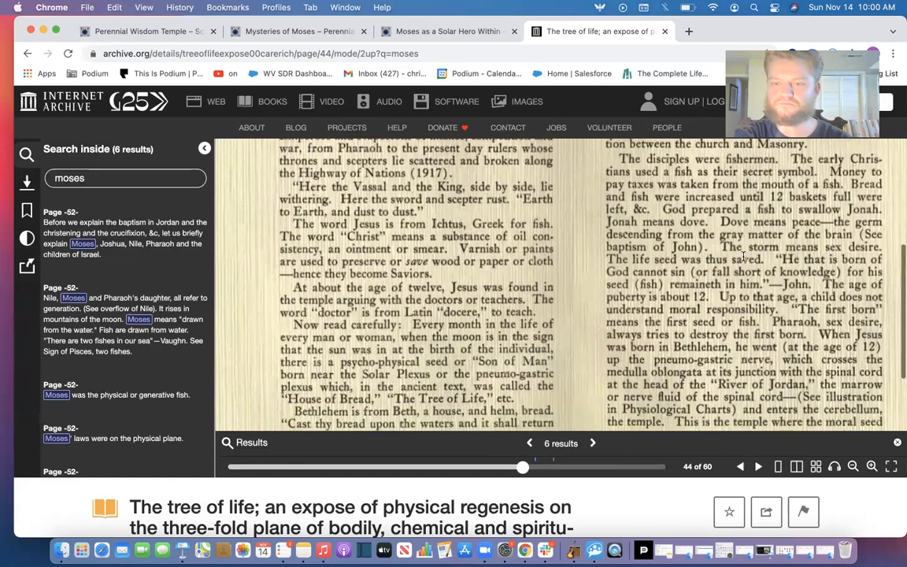
pyautogui.scroll(-3)
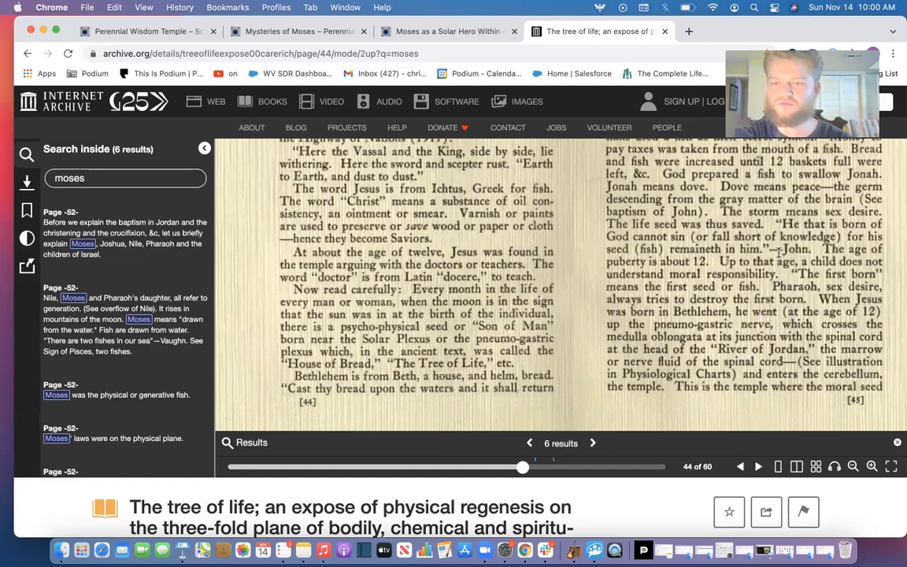
pyautogui.moveTo(828, 237)
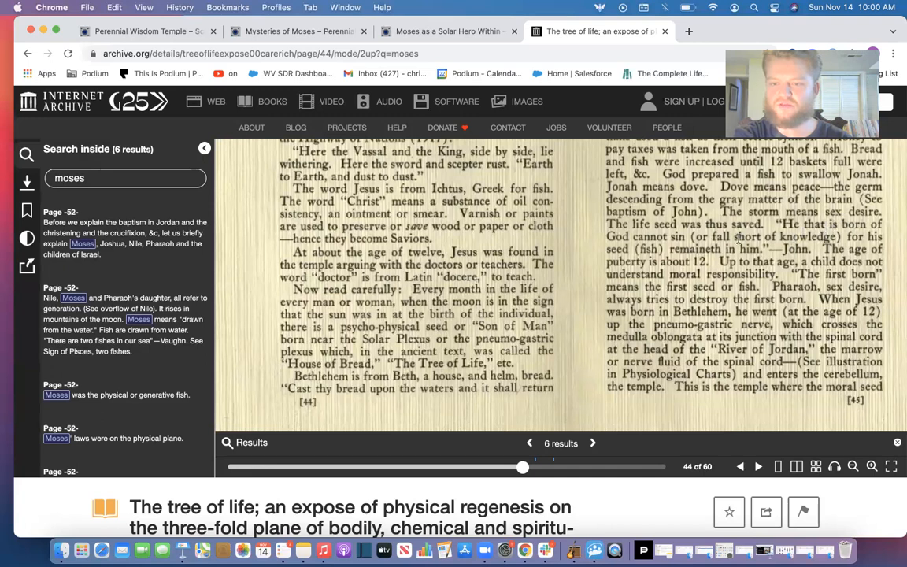
pyautogui.scroll(-3)
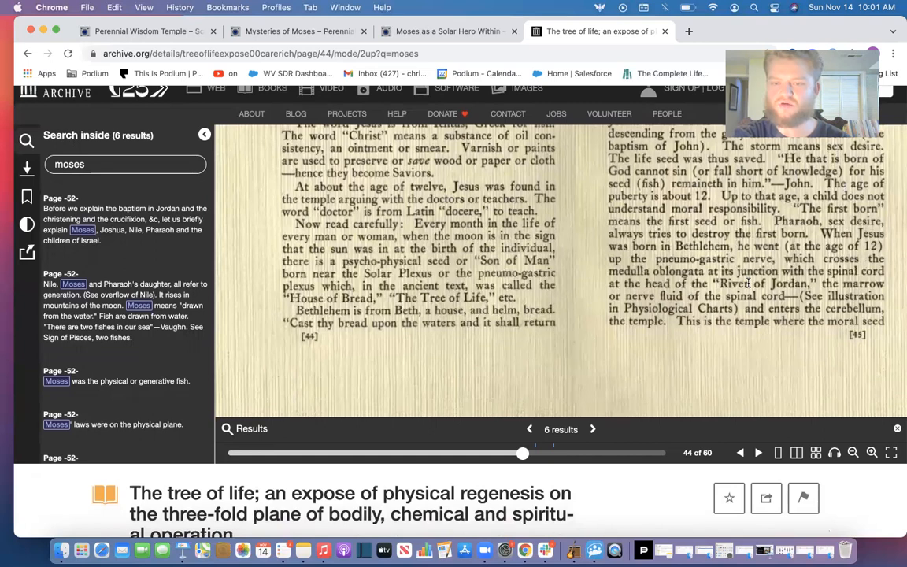
pyautogui.moveTo(743, 296)
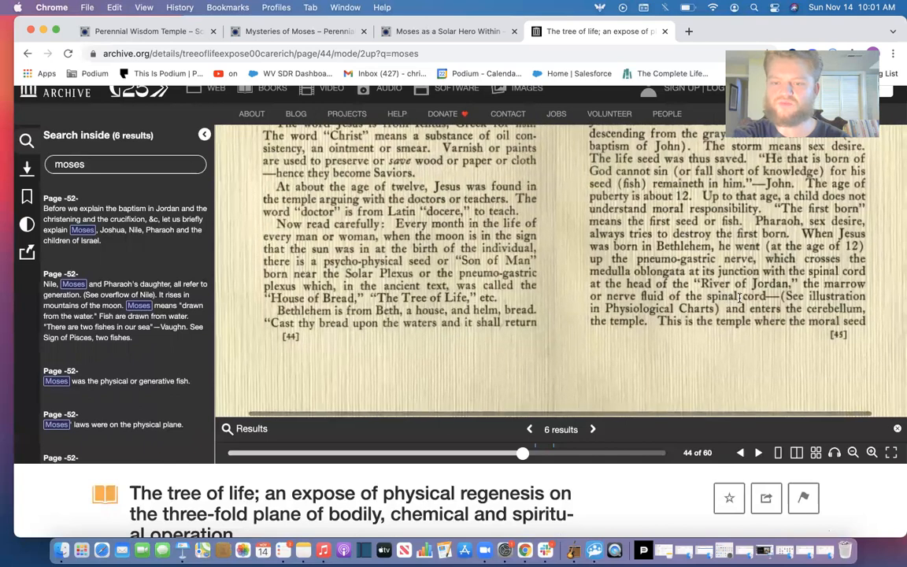
pyautogui.moveTo(687, 376)
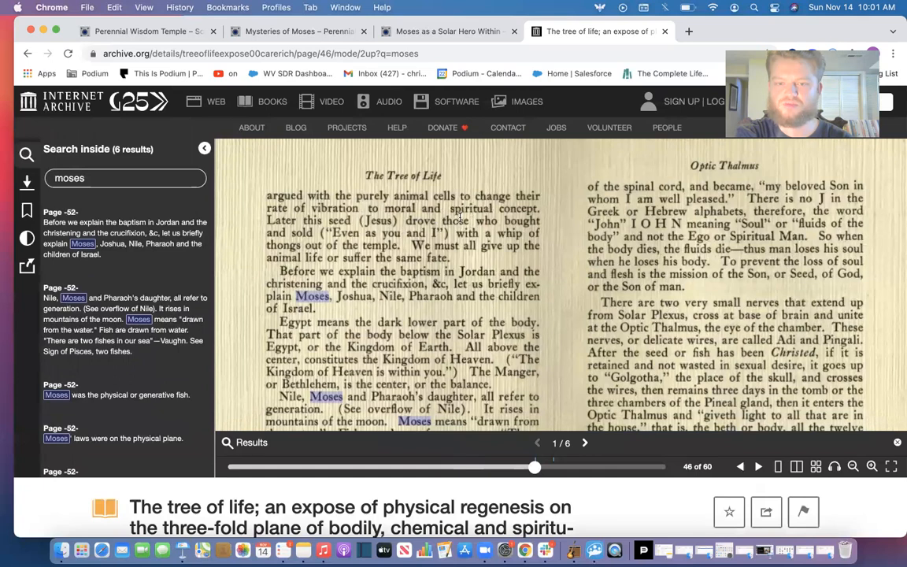
# Scroll down pages 46–47 to their page numbers, past Moses dying on Mt. Nebo and Joshua succeeding him.
pyautogui.scroll(-3)
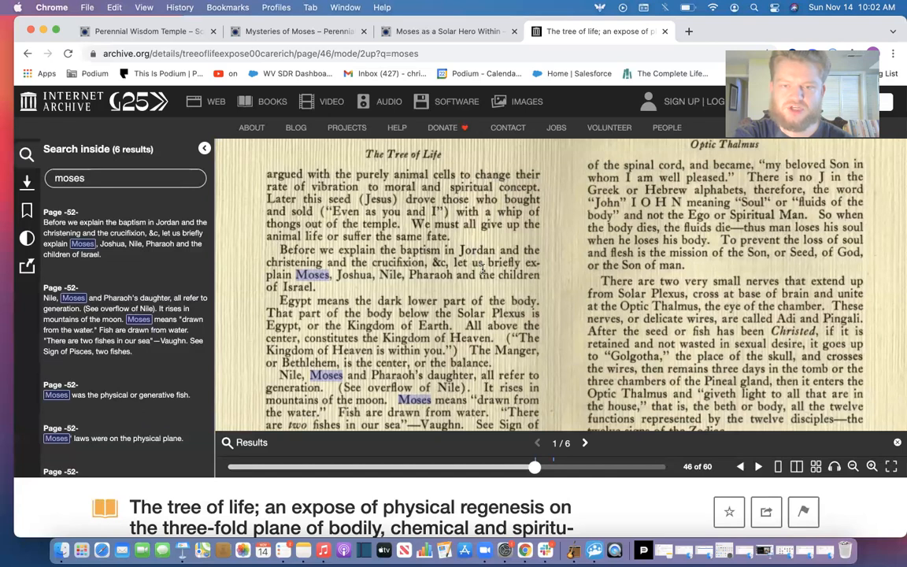
pyautogui.scroll(-3)
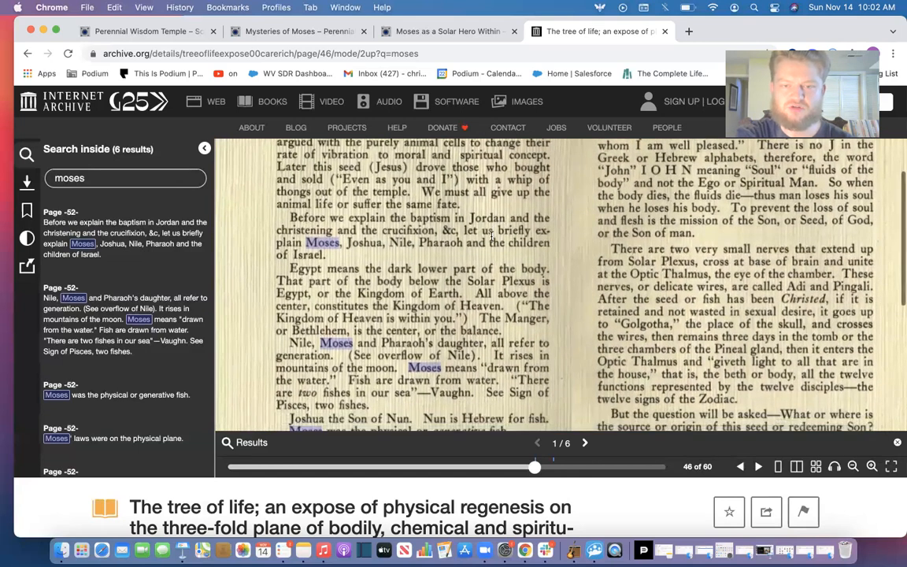
pyautogui.scroll(-3)
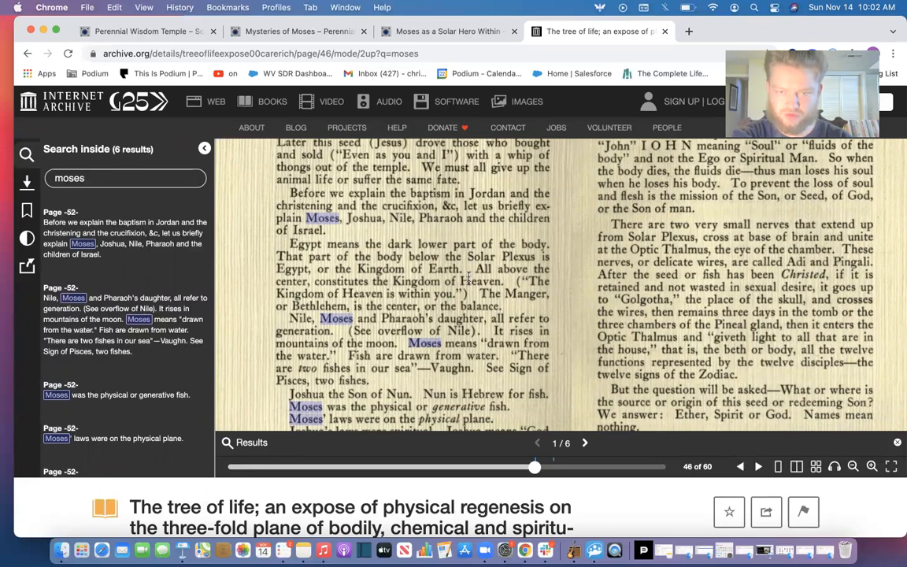
pyautogui.moveTo(485, 292)
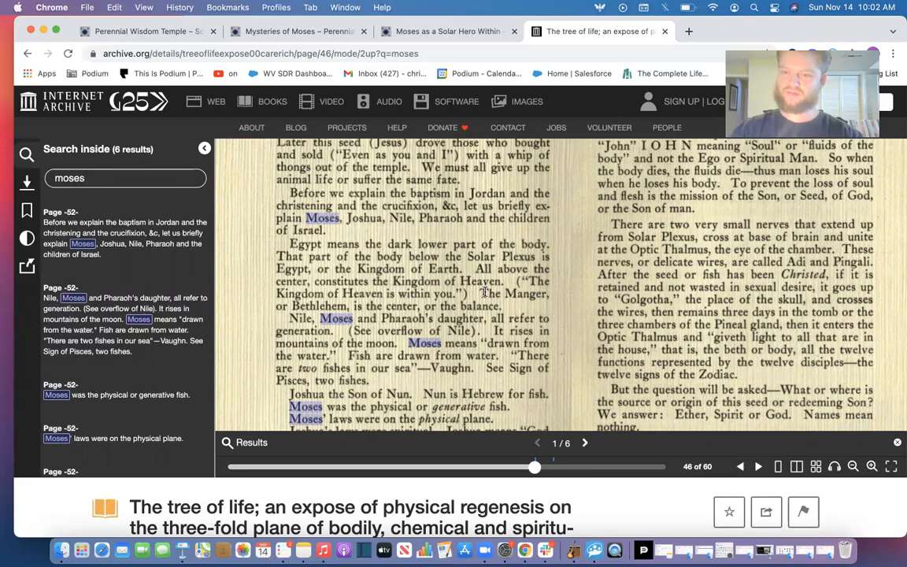
pyautogui.moveTo(438, 243)
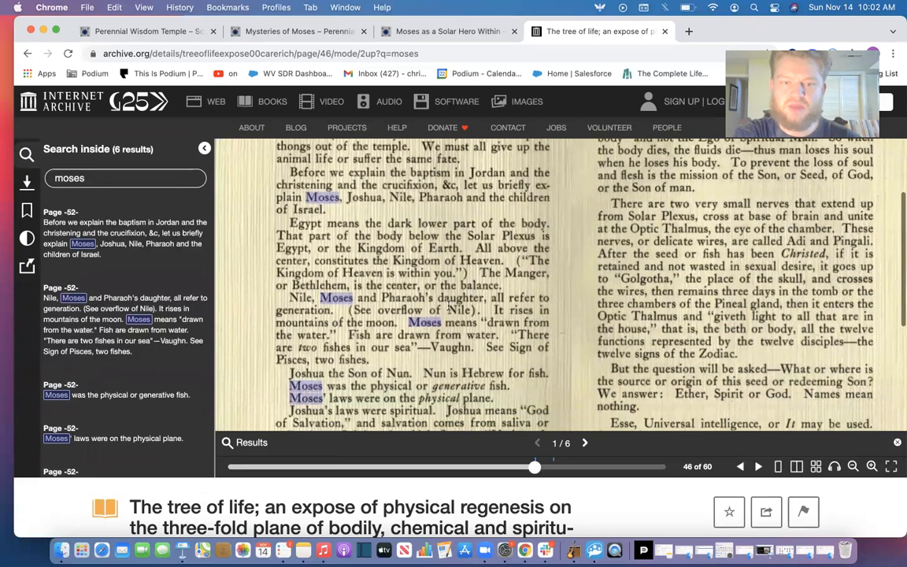
pyautogui.scroll(-3)
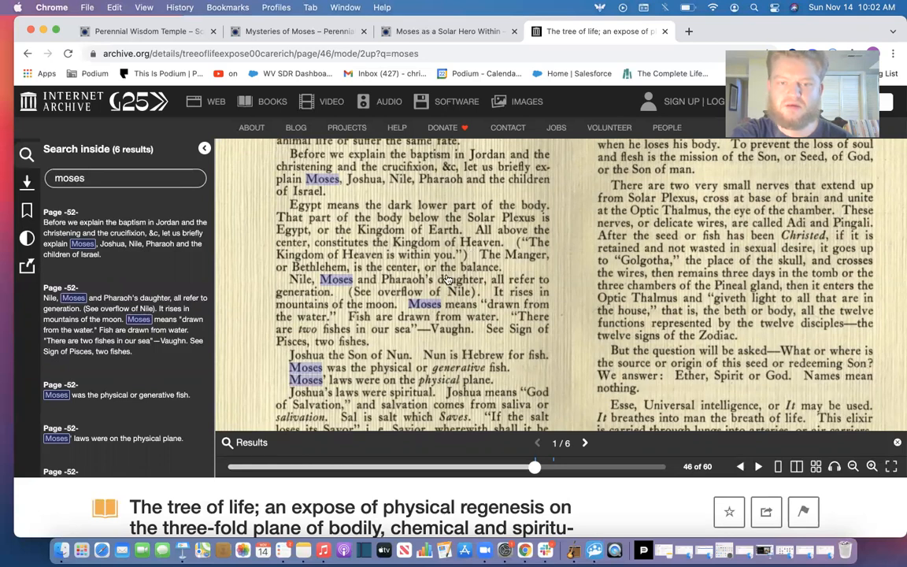
pyautogui.moveTo(403, 291)
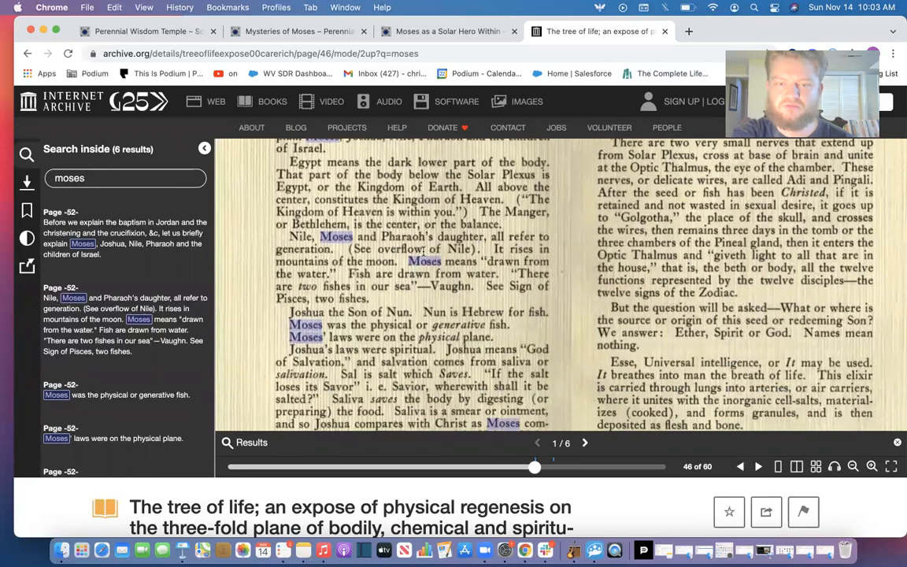
pyautogui.scroll(-3)
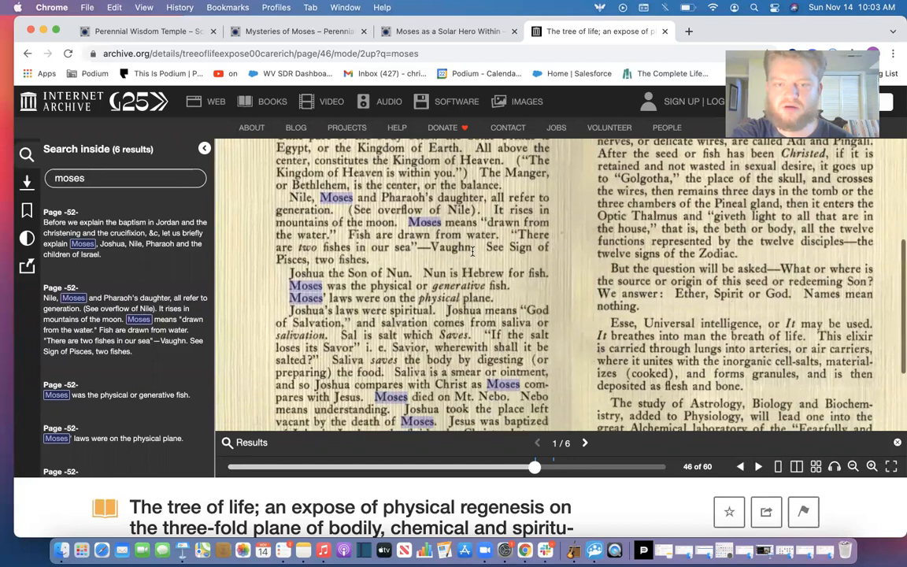
pyautogui.scroll(-3)
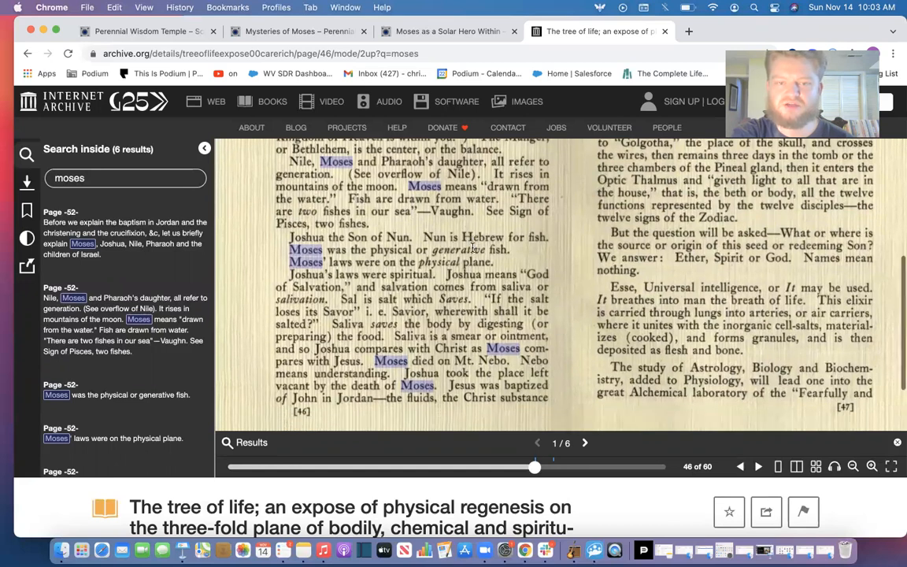
pyautogui.scroll(-3)
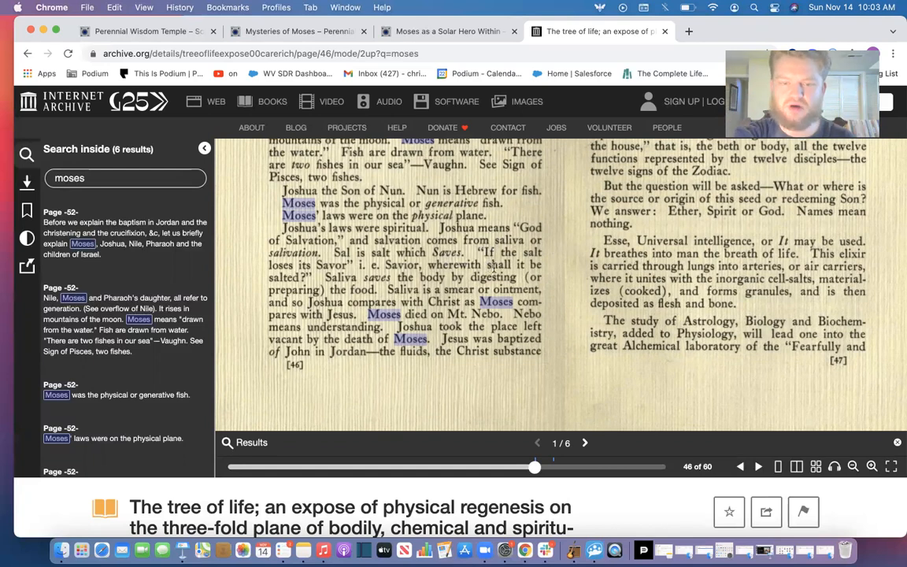
pyautogui.moveTo(481, 352)
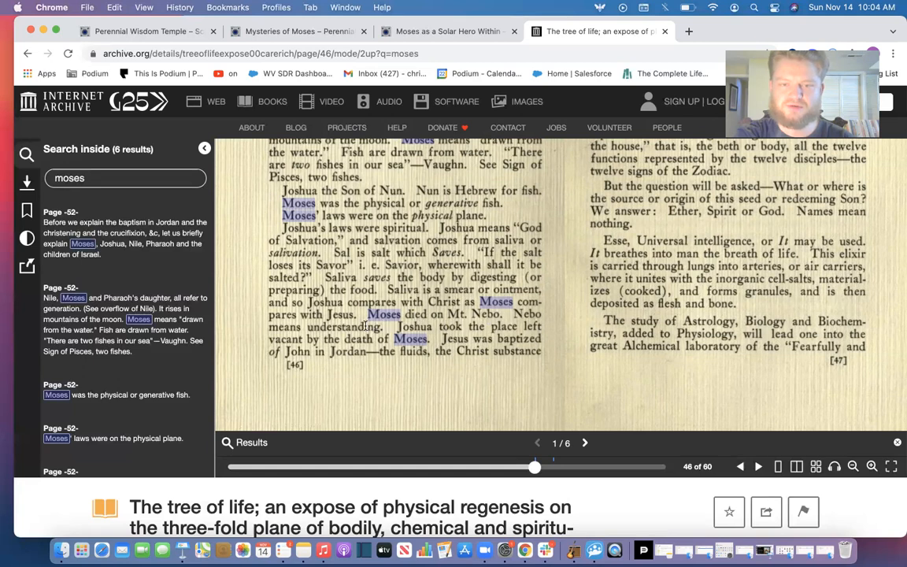
# Scroll the reader back to the top of page 46 at the baptism in Jordan passage.
pyautogui.scroll(-3)
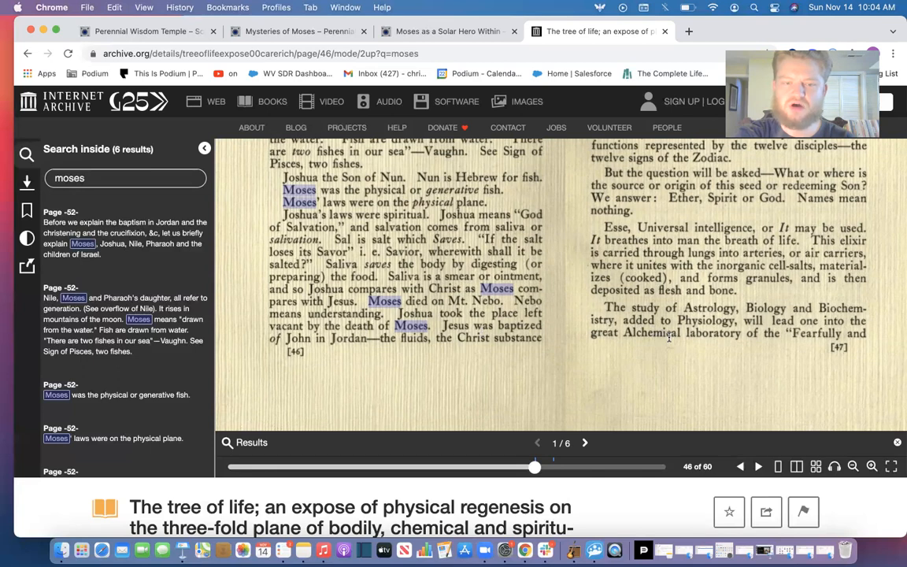
pyautogui.scroll(-3)
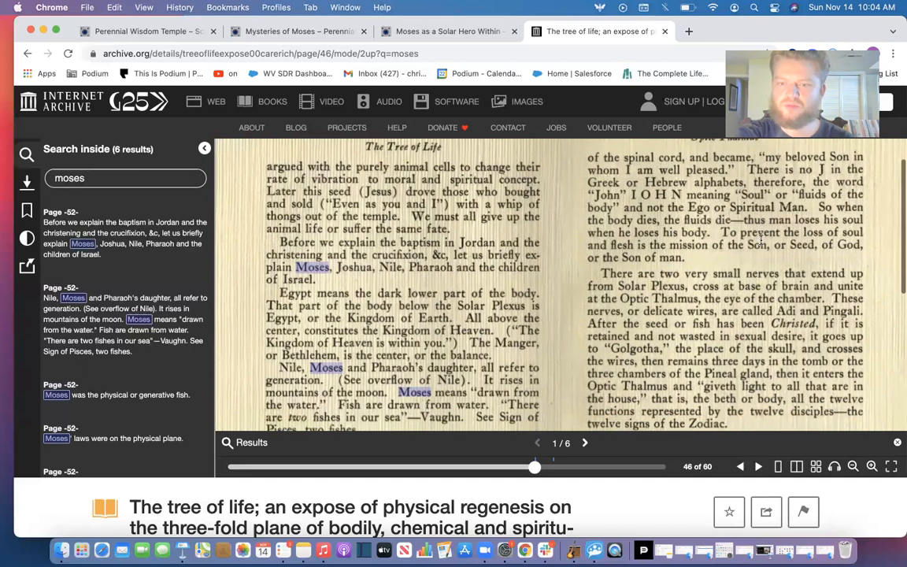
# Scroll partway down page 46 to the Joshua passage calling Moses the generative fish.
pyautogui.scroll(-3)
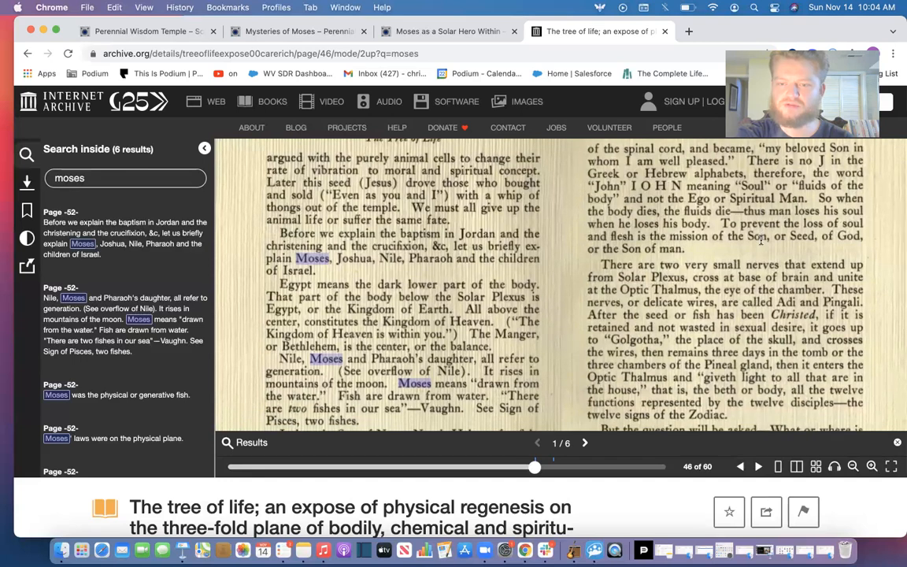
pyautogui.scroll(-3)
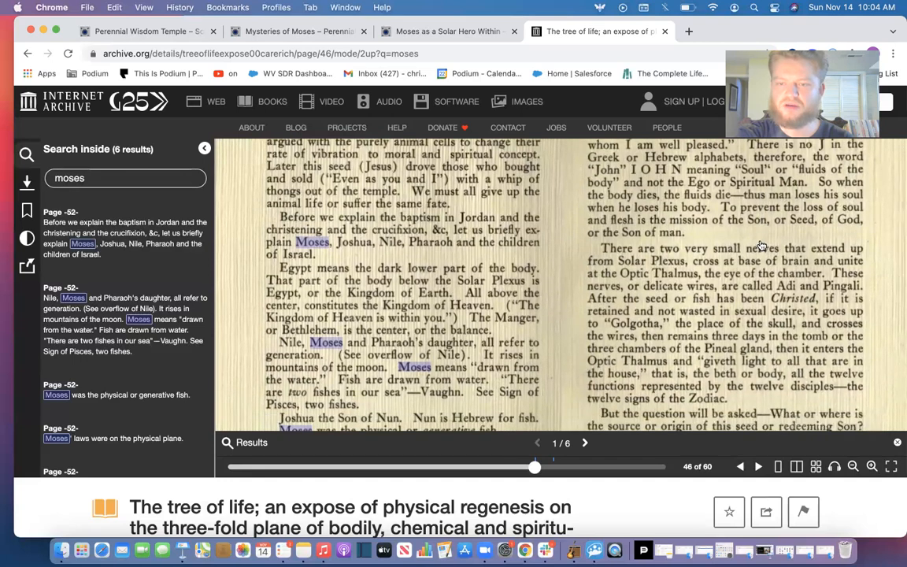
pyautogui.scroll(-3)
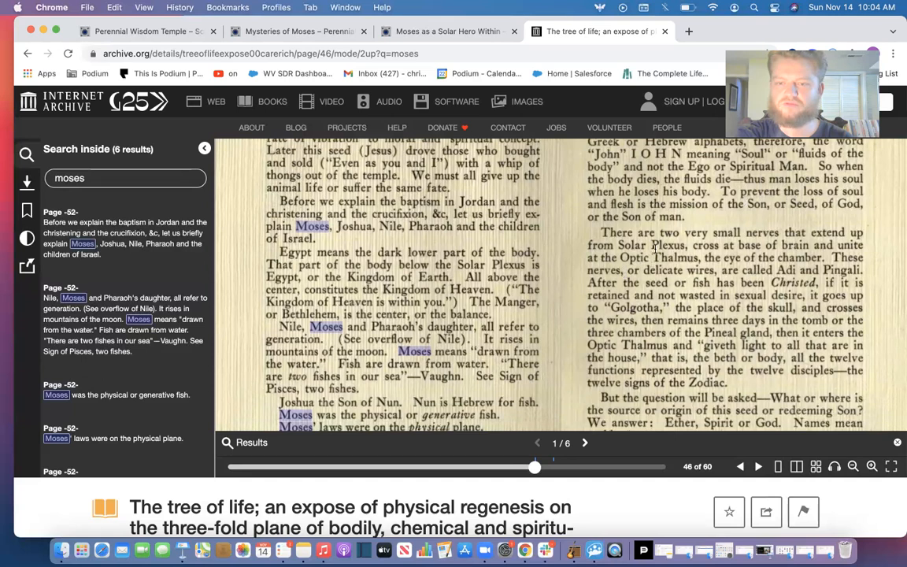
pyautogui.moveTo(748, 218)
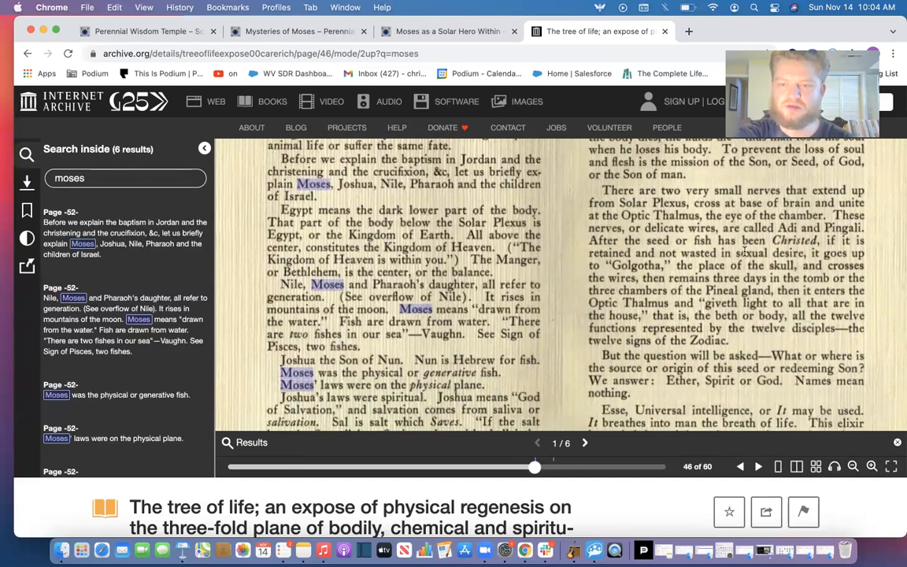
pyautogui.scroll(-3)
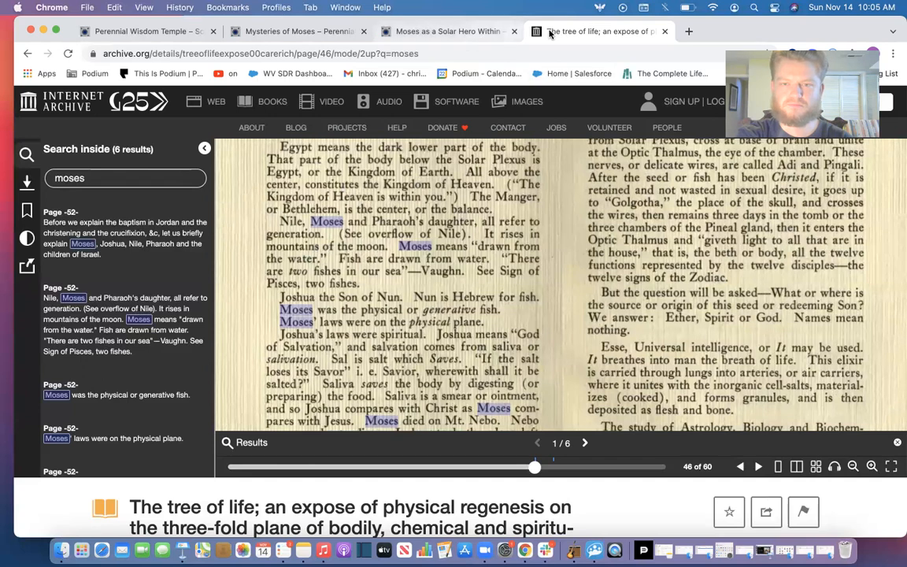
# Switch tabs from the book to the 'Mysteries of Moses' blog post.
pyautogui.click(448, 31)
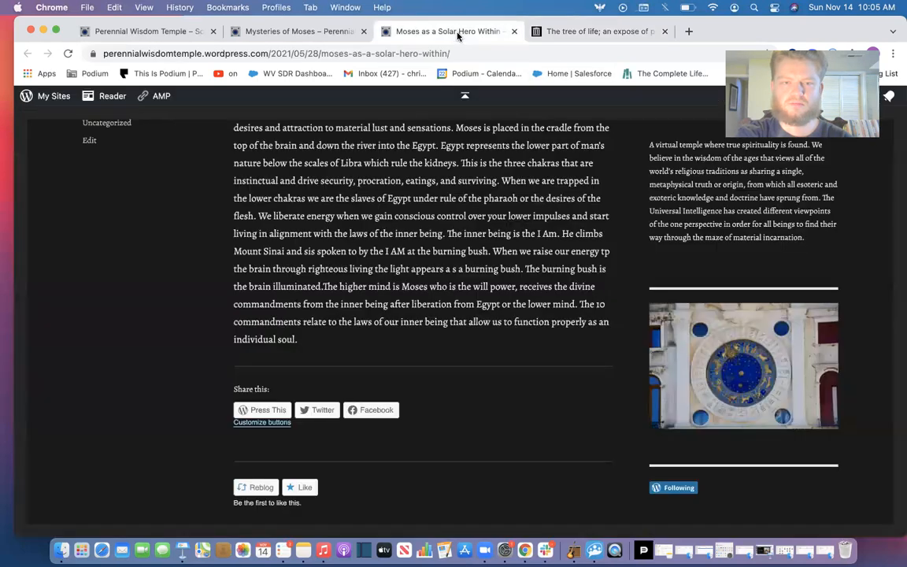
pyautogui.click(298, 32)
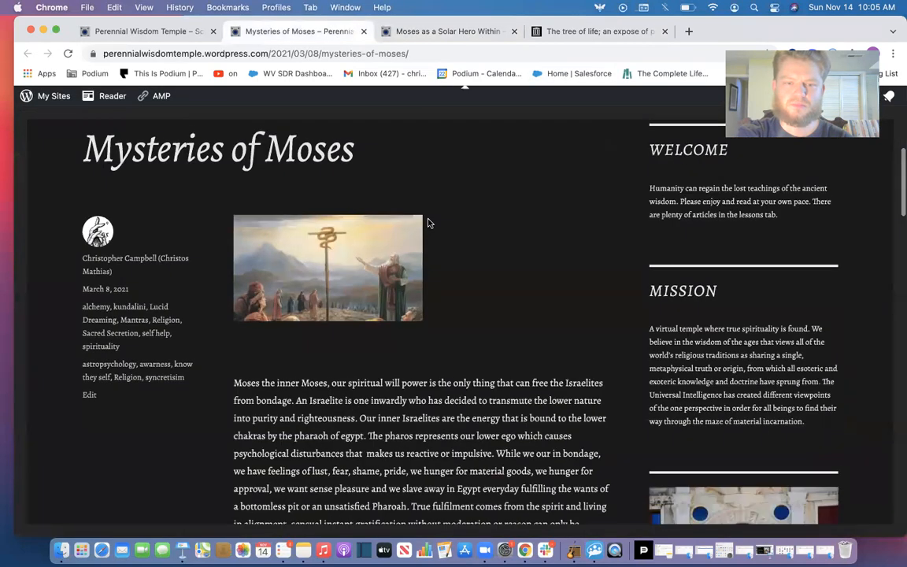
# Scroll down the Mysteries of Moses post past its image into the body text.
pyautogui.scroll(-3)
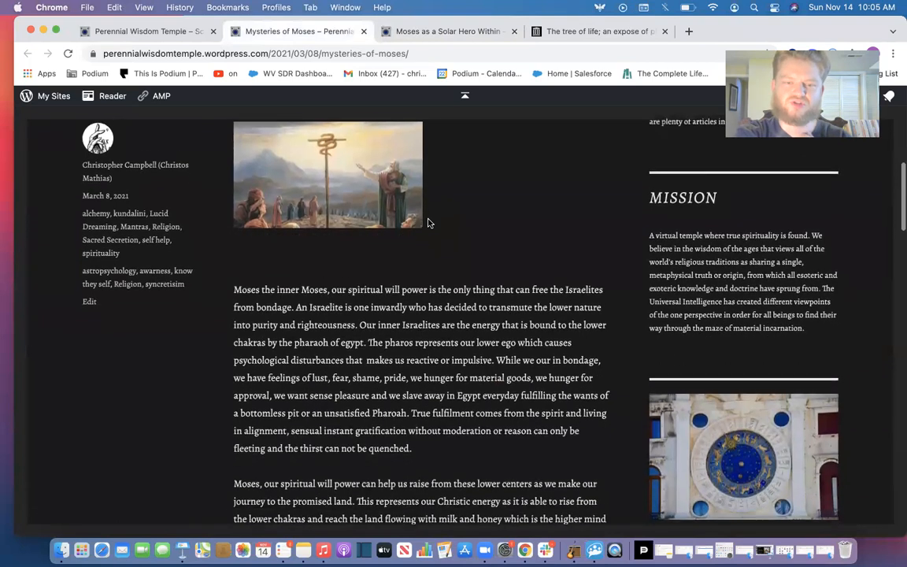
pyautogui.scroll(-3)
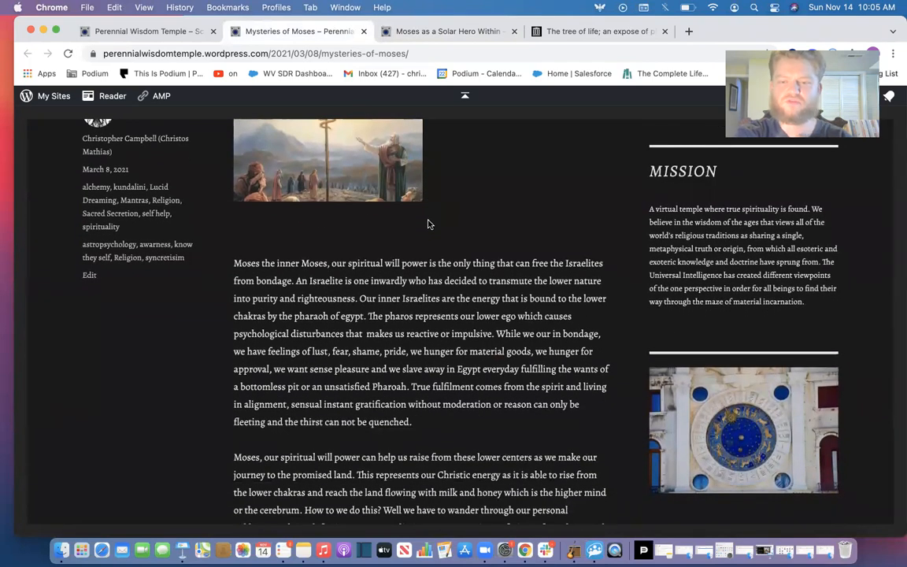
pyautogui.scroll(-3)
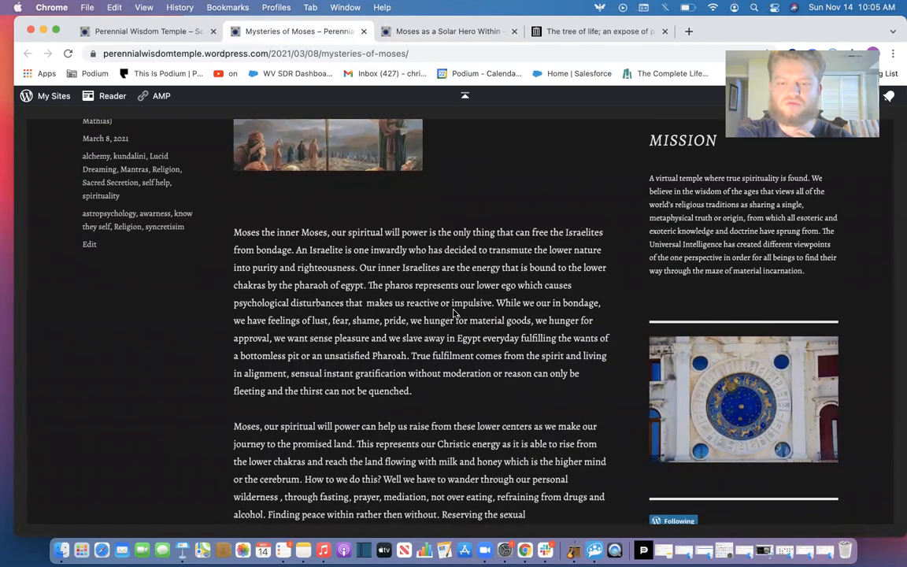
pyautogui.scroll(-3)
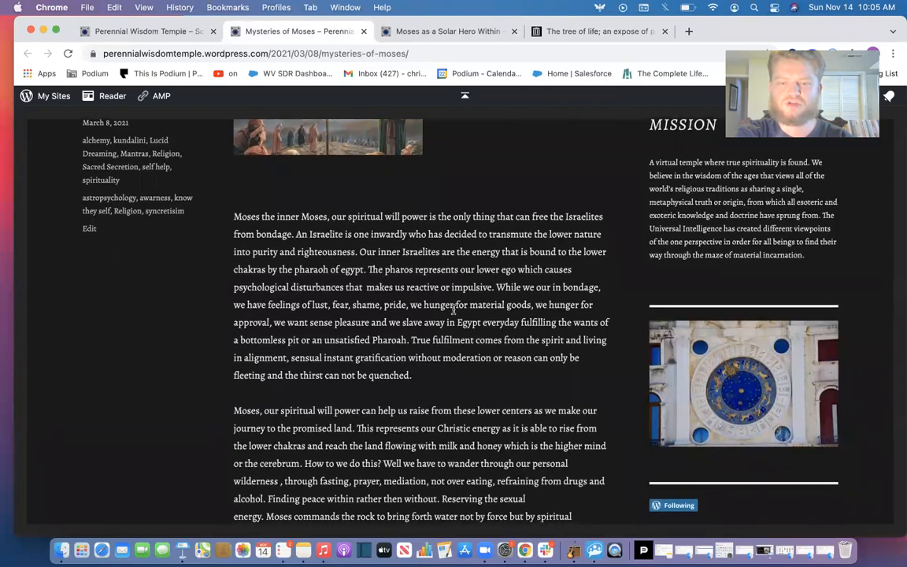
pyautogui.scroll(-3)
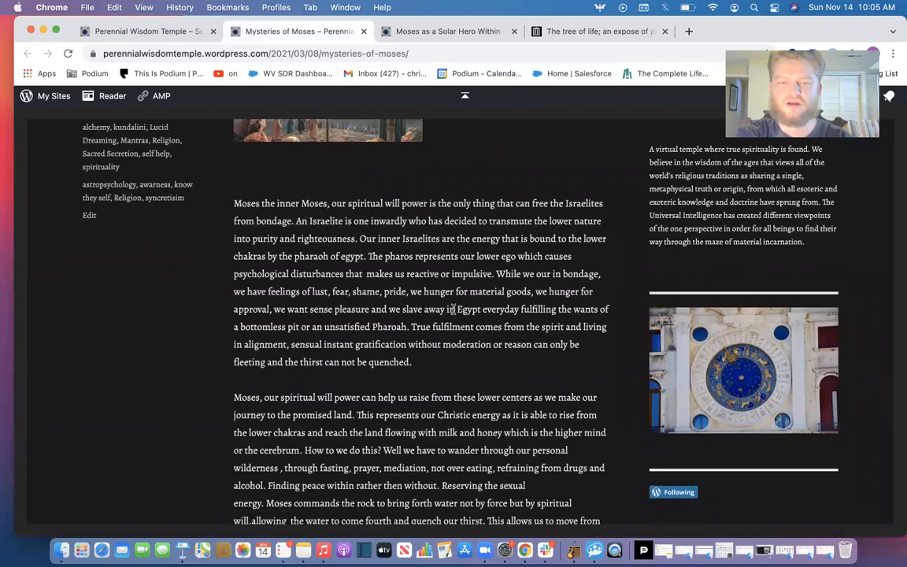
pyautogui.scroll(-3)
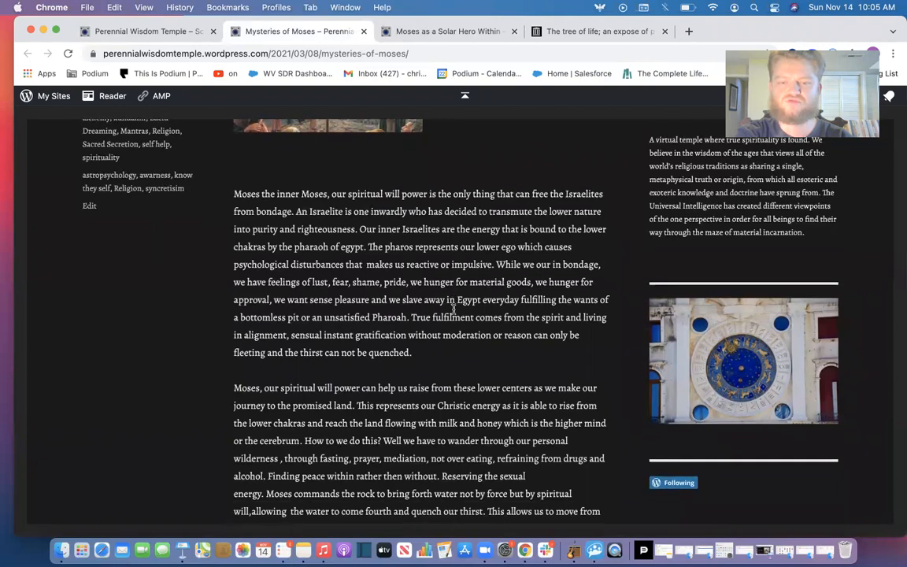
pyautogui.scroll(-3)
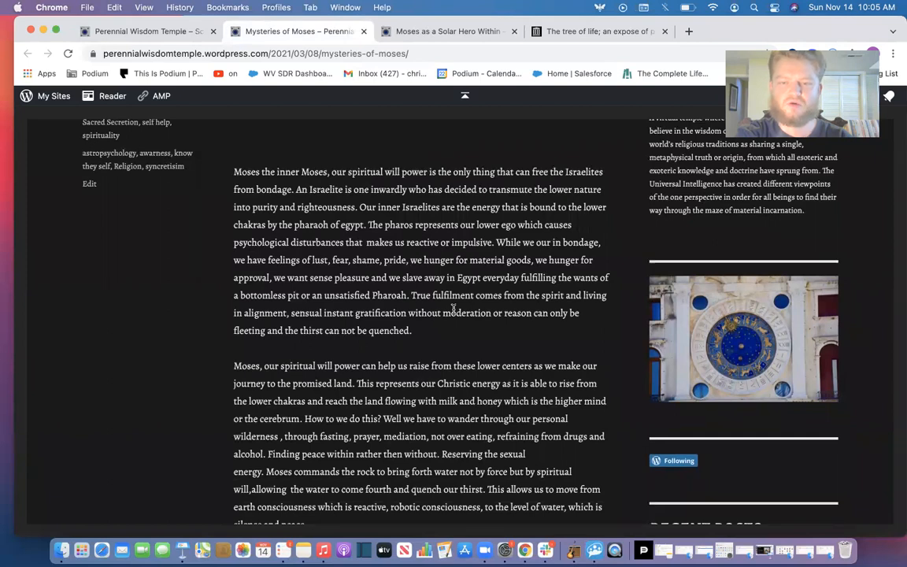
# Continue to the paragraphs on the promised land, parting the Red Sea and Moses as will power.
pyautogui.scroll(-3)
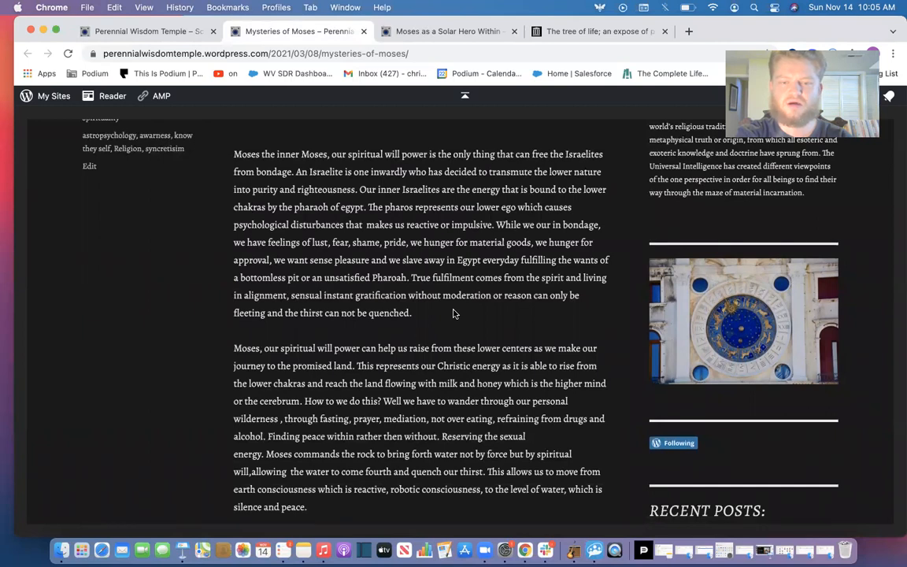
pyautogui.scroll(-3)
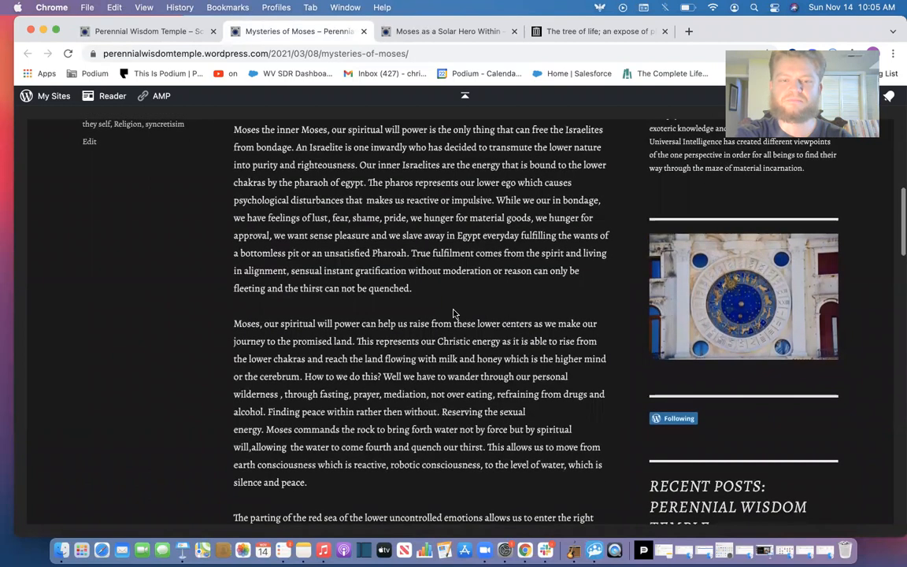
pyautogui.scroll(-3)
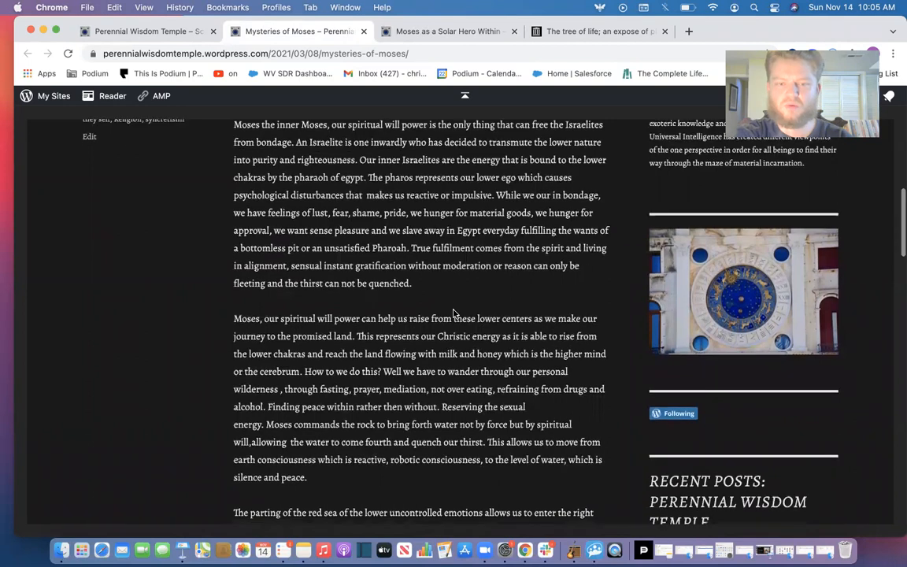
pyautogui.scroll(-3)
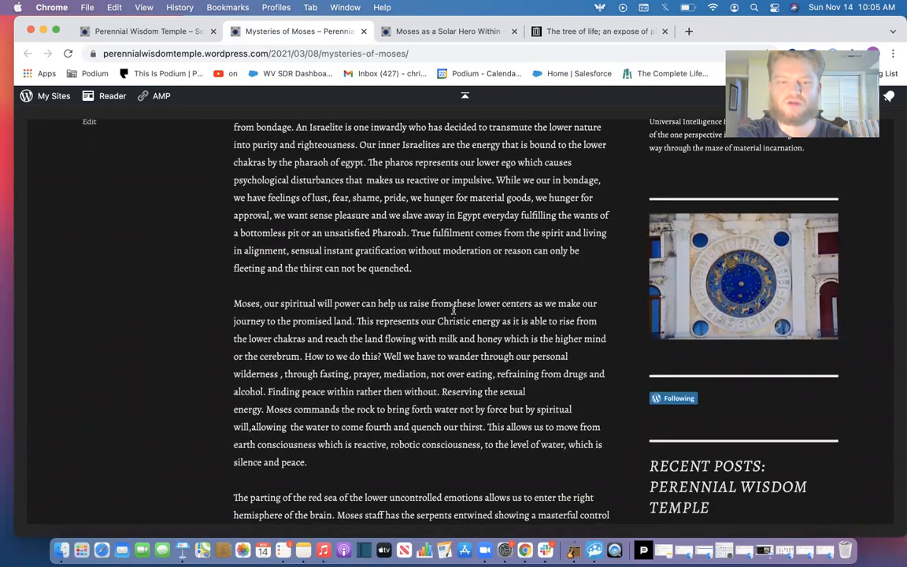
pyautogui.scroll(-3)
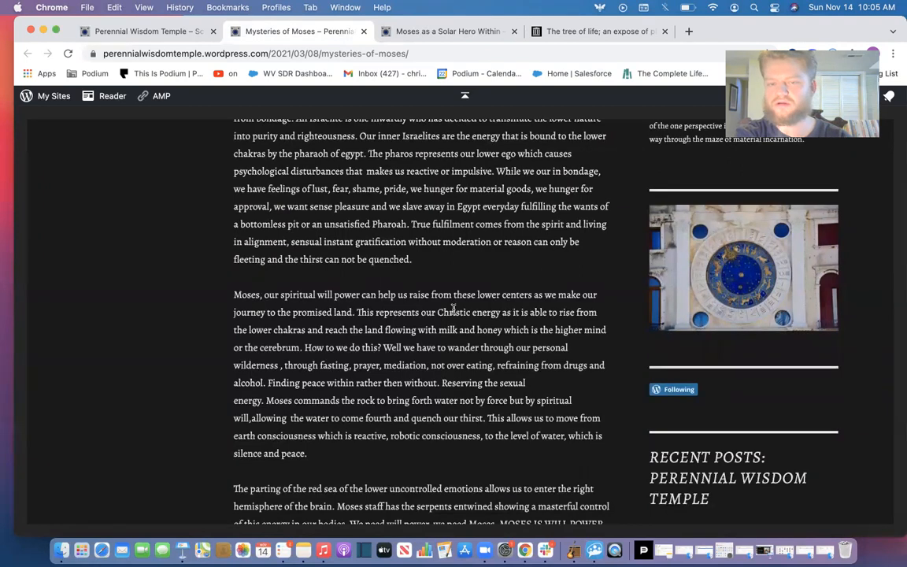
pyautogui.scroll(-3)
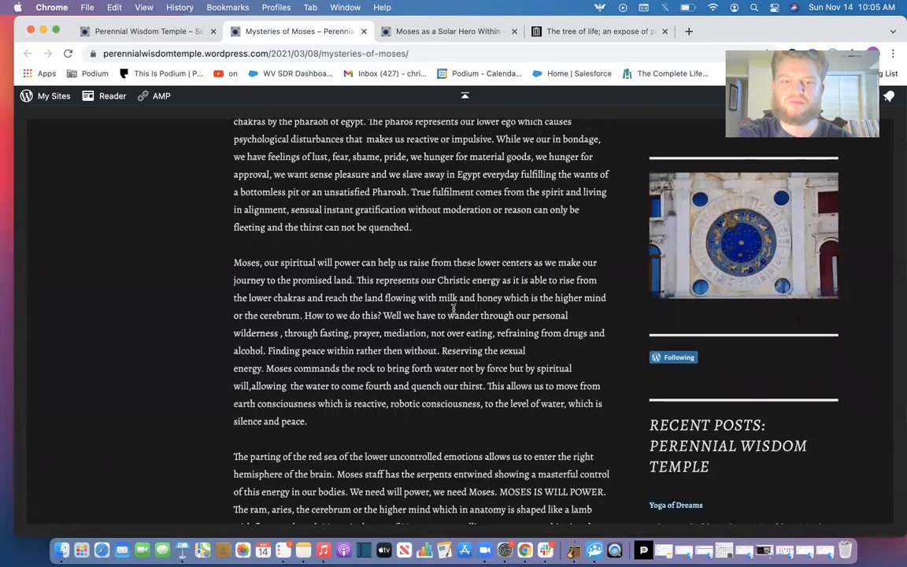
pyautogui.scroll(-3)
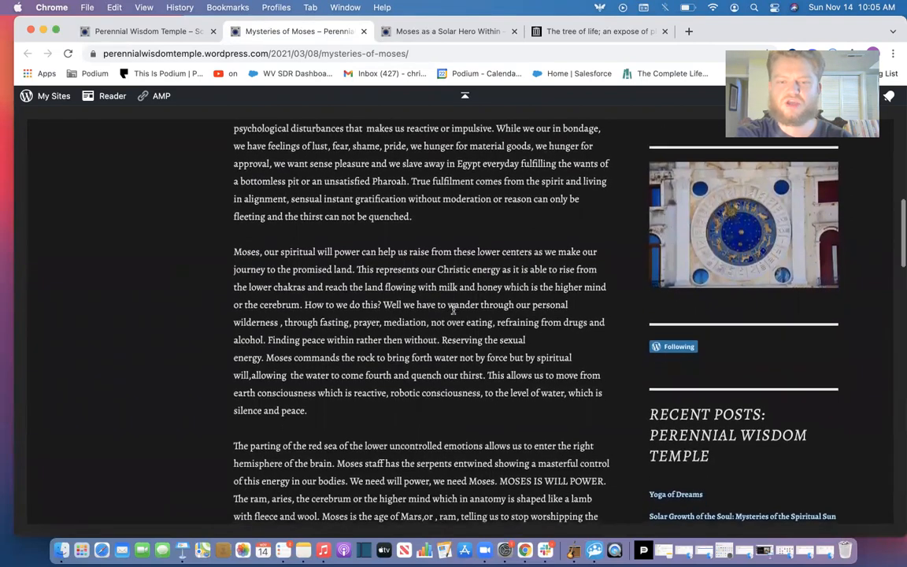
# Scroll down the post to the Red Sea paragraph through Moses leading the inner oil into the brain.
pyautogui.scroll(-3)
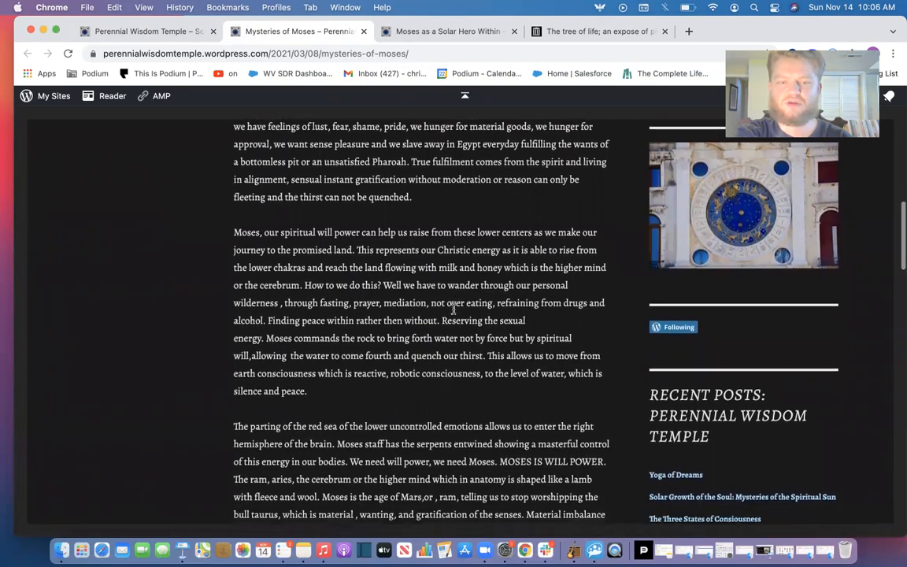
pyautogui.scroll(-3)
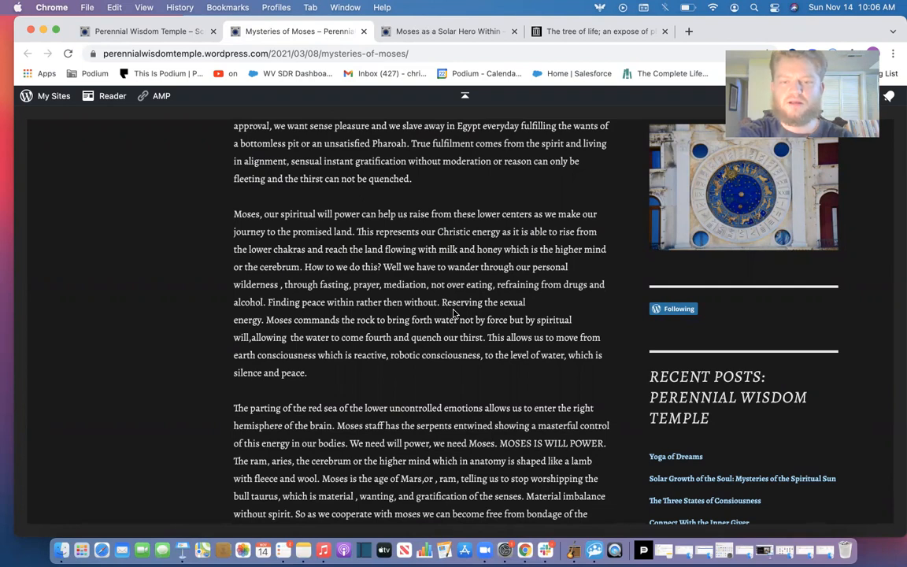
pyautogui.scroll(-3)
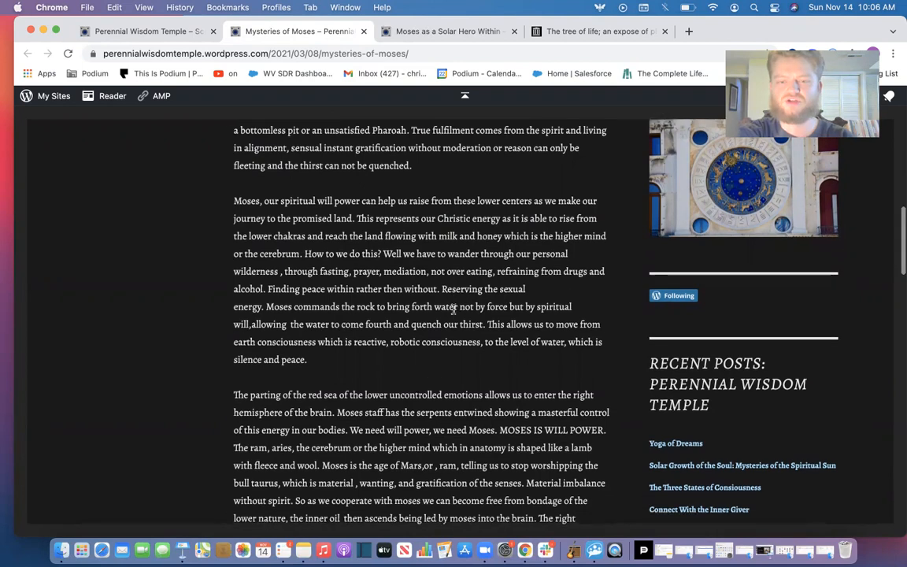
pyautogui.scroll(-3)
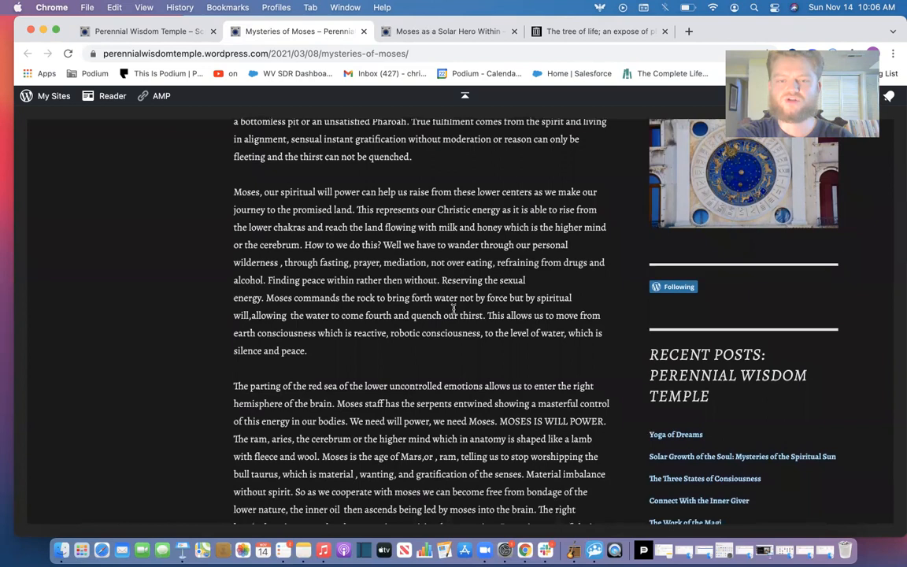
pyautogui.scroll(-3)
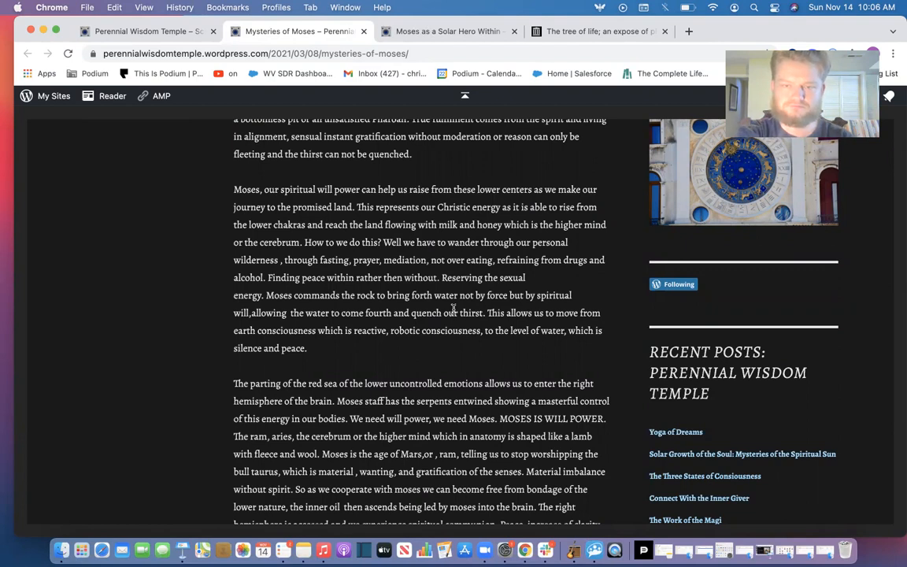
# Scroll further into the Red Sea paragraph, through the nesting-dolls analogy and 'one verse, hence universe'.
pyautogui.scroll(-3)
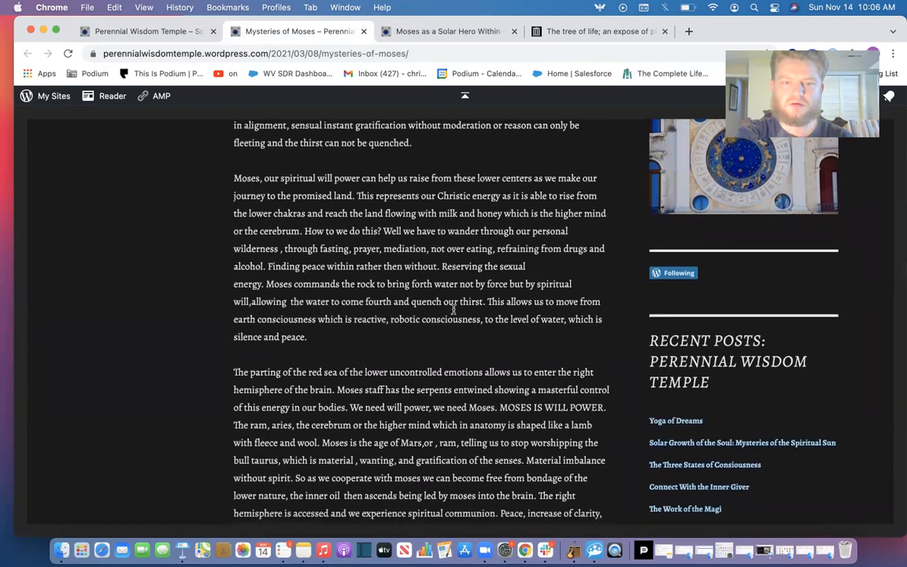
pyautogui.scroll(-3)
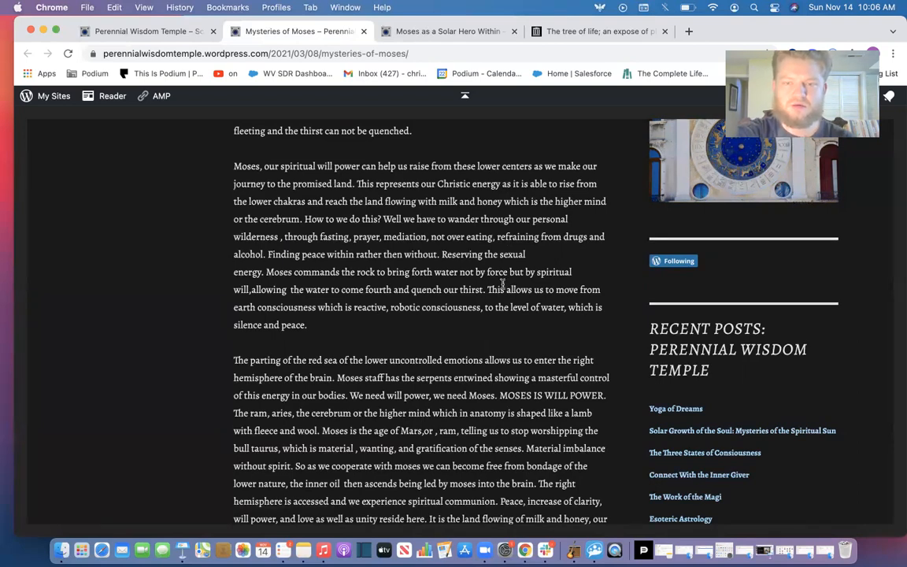
pyautogui.moveTo(451, 249)
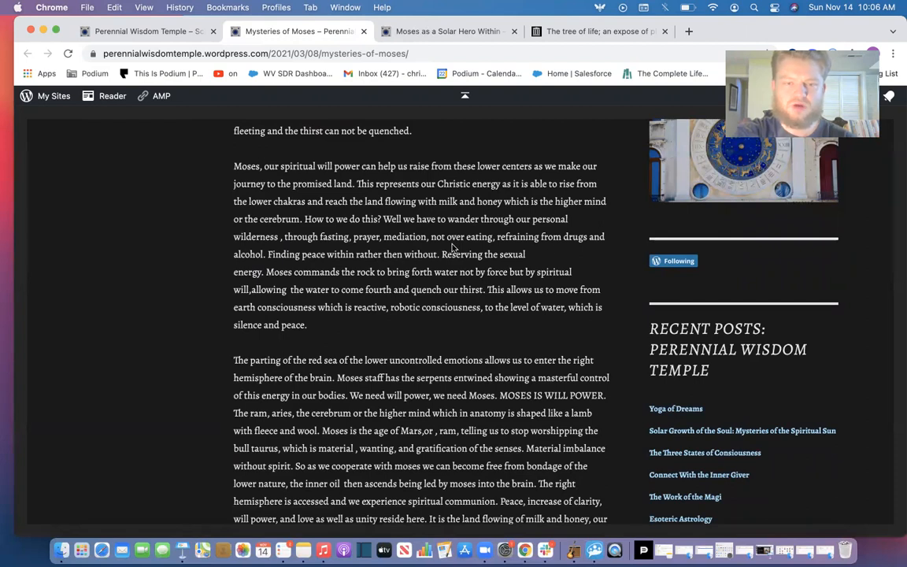
pyautogui.scroll(-3)
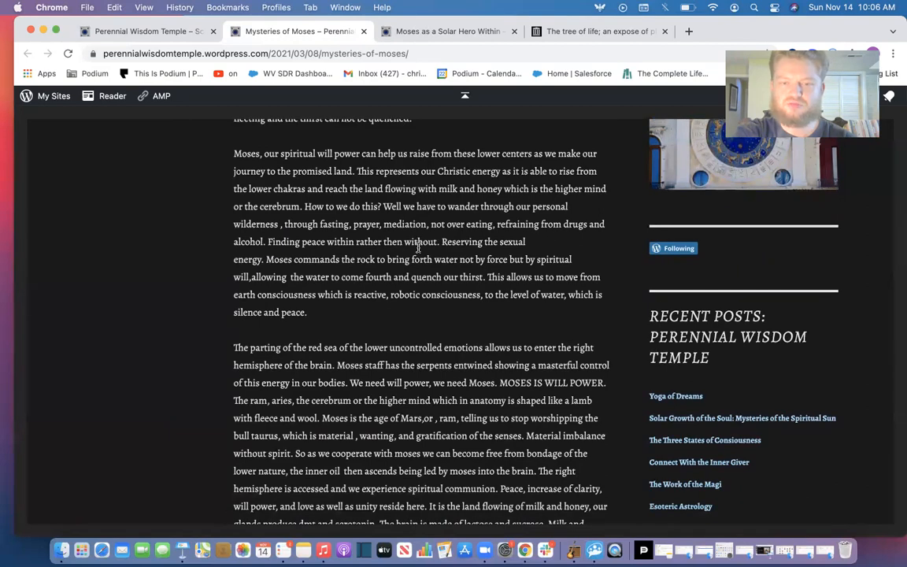
pyautogui.scroll(-3)
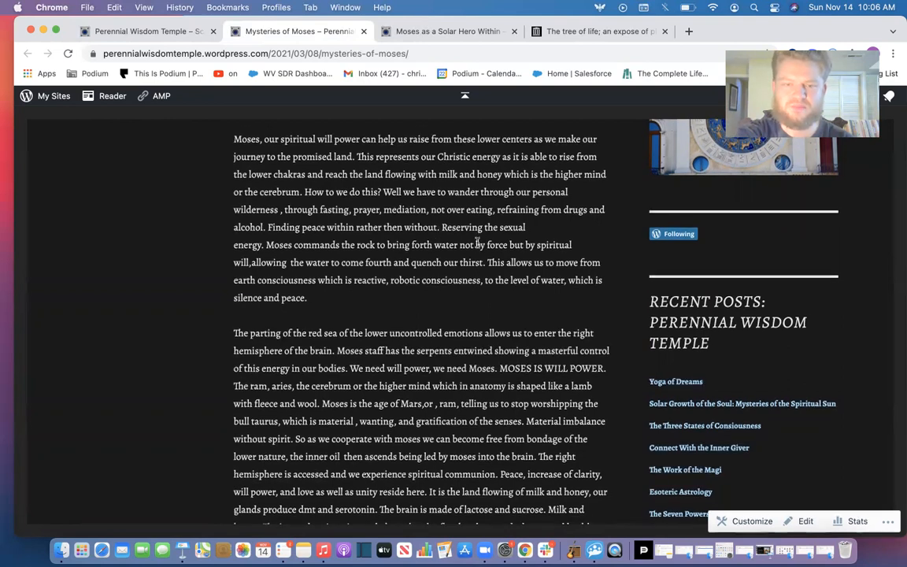
pyautogui.scroll(-3)
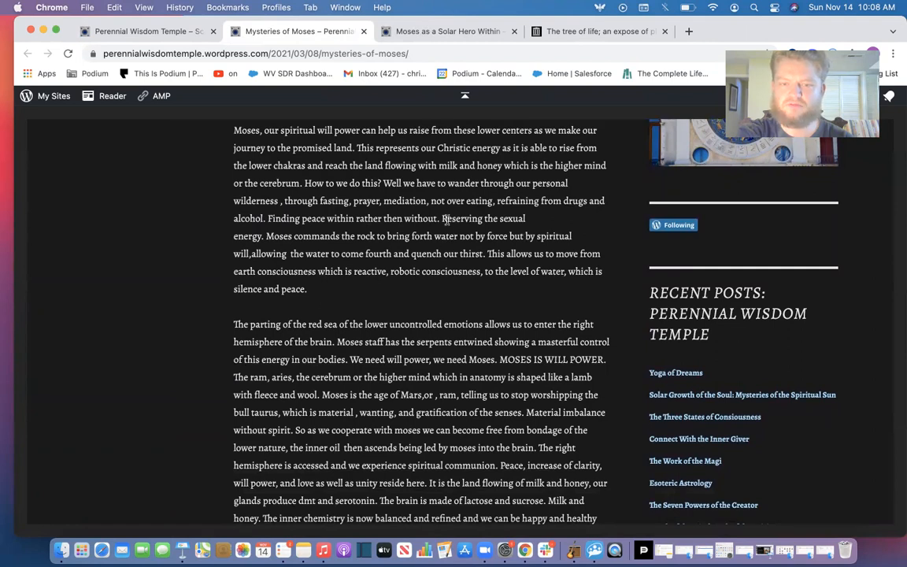
pyautogui.scroll(-3)
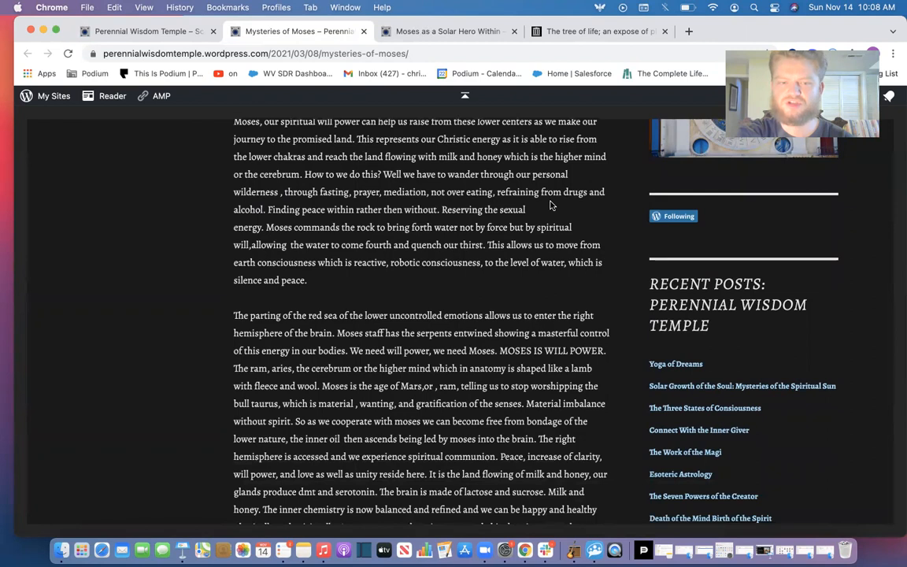
pyautogui.moveTo(415, 258)
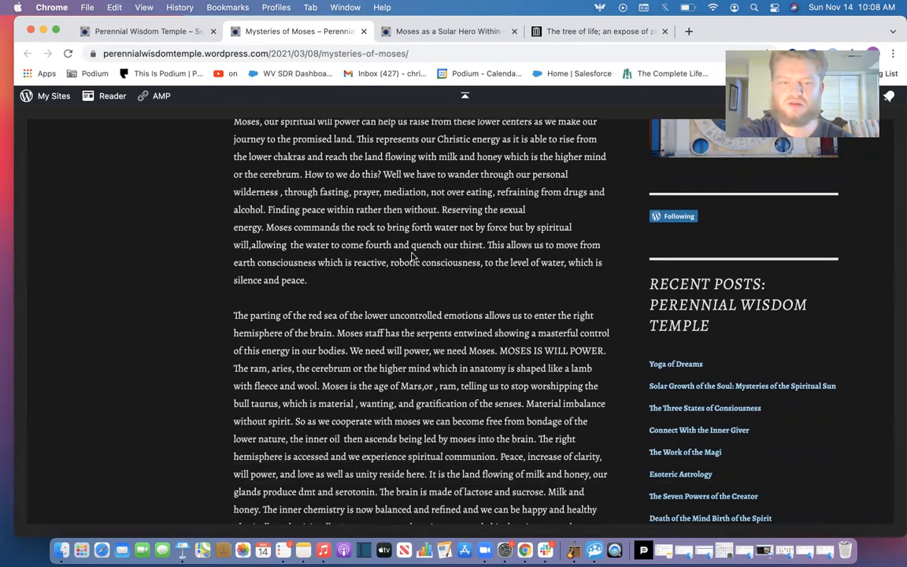
pyautogui.scroll(-3)
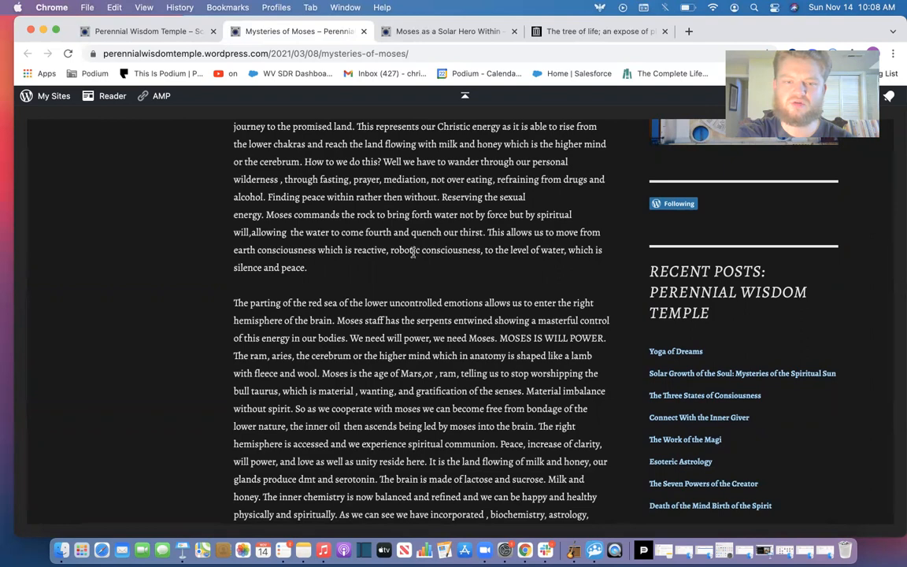
pyautogui.scroll(-3)
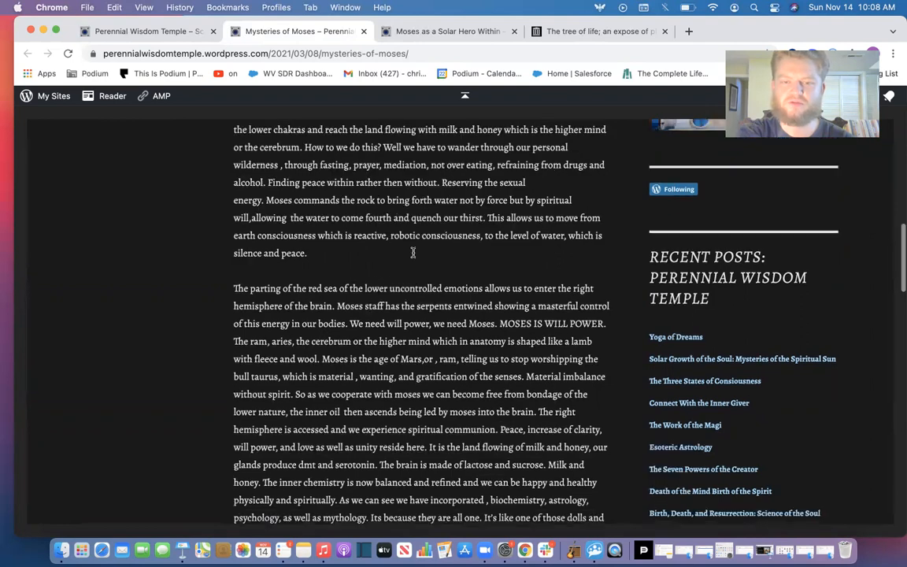
pyautogui.scroll(-3)
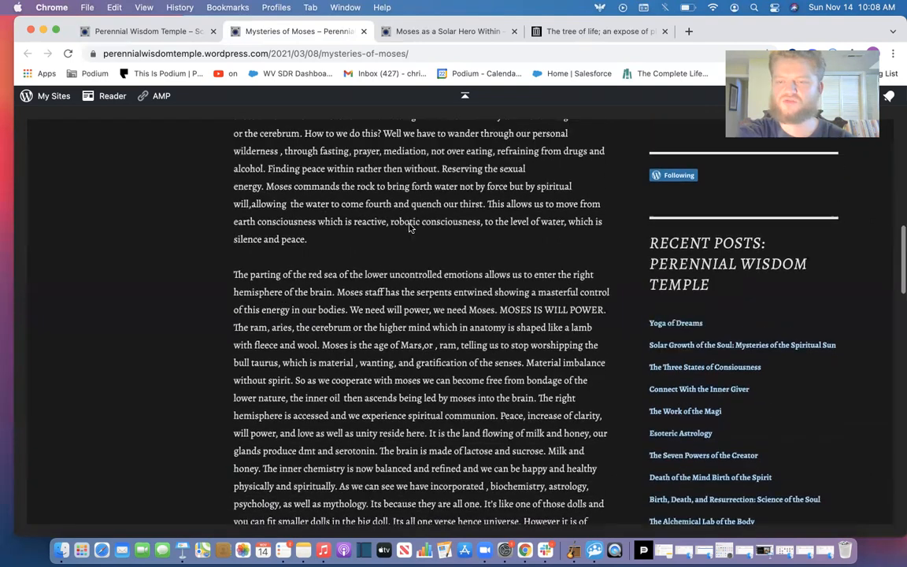
pyautogui.scroll(-3)
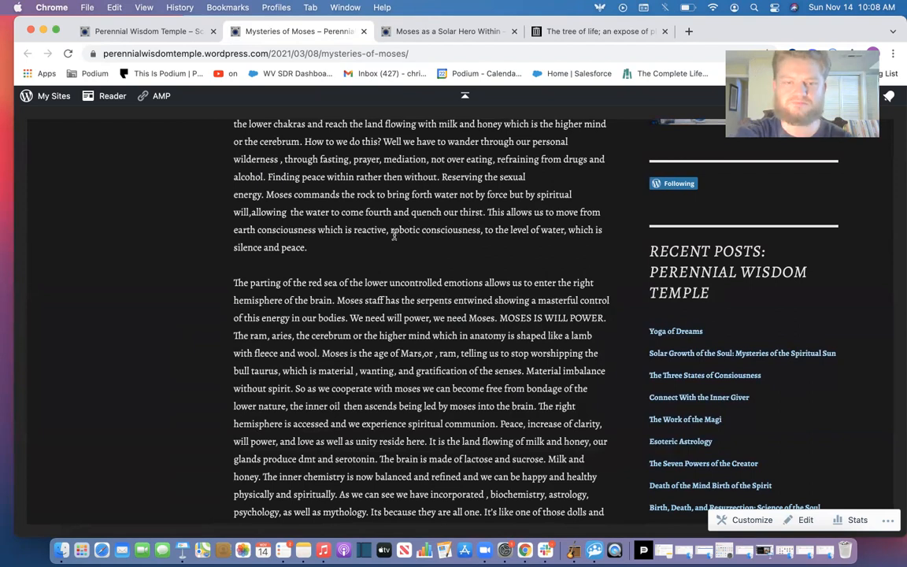
pyautogui.scroll(-3)
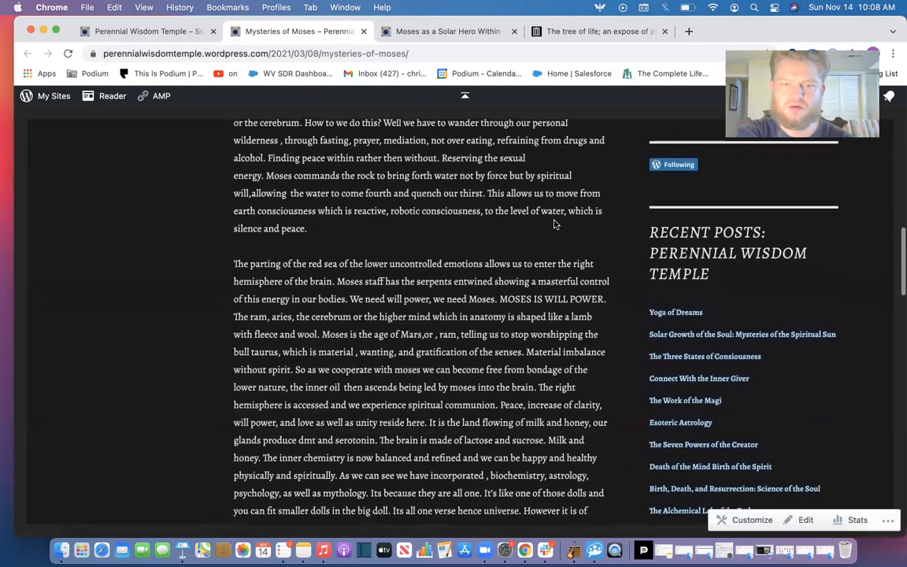
pyautogui.scroll(-3)
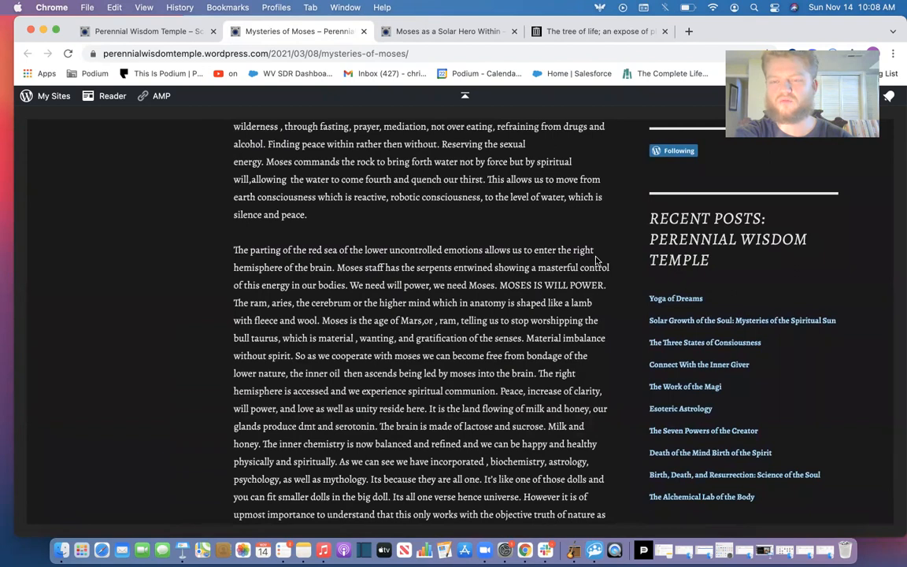
# Scroll to the closing signature by Christopher Campbell with the 'Share this' options below.
pyautogui.scroll(-3)
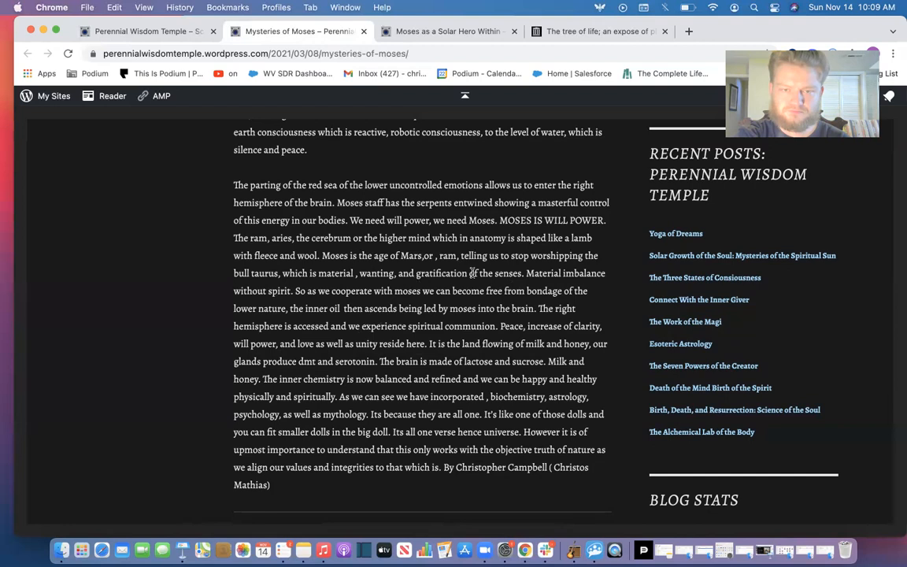
pyautogui.scroll(-3)
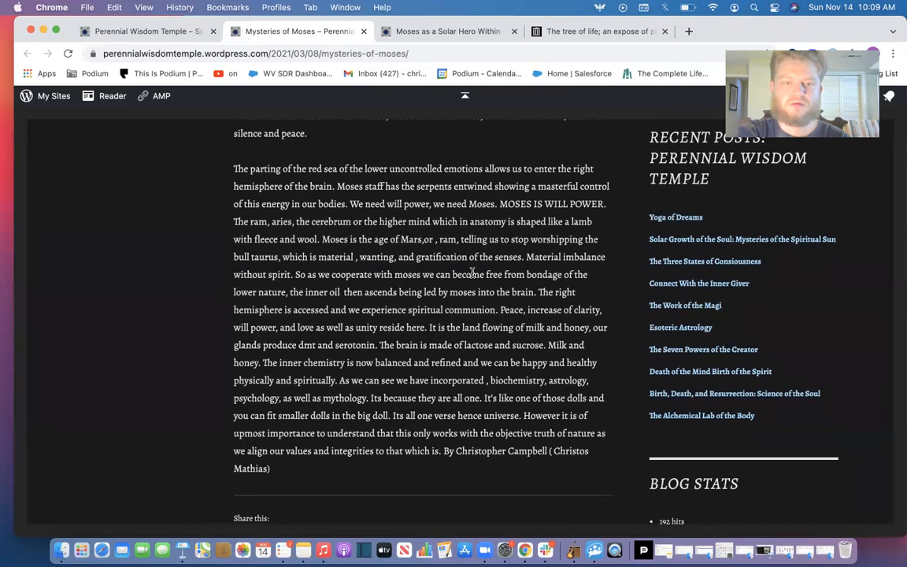
pyautogui.scroll(-3)
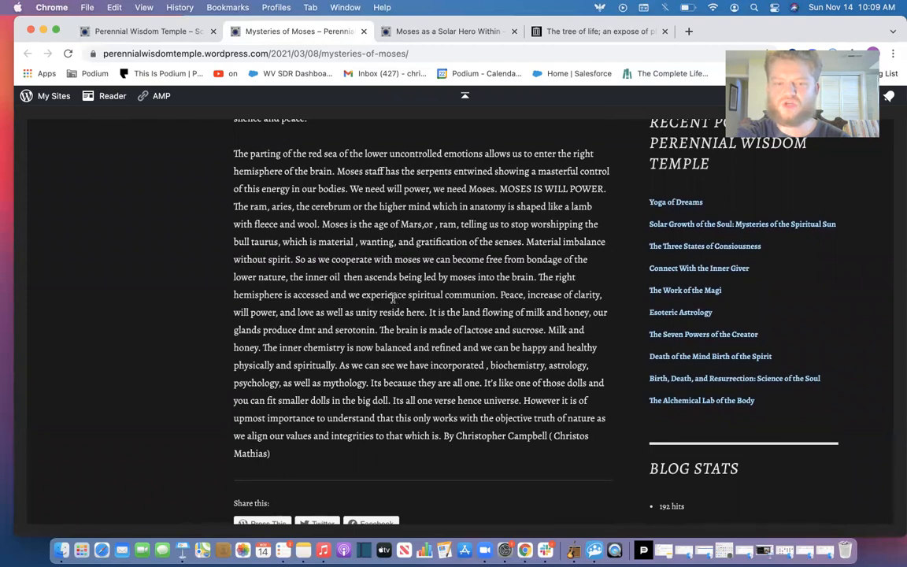
pyautogui.scroll(-3)
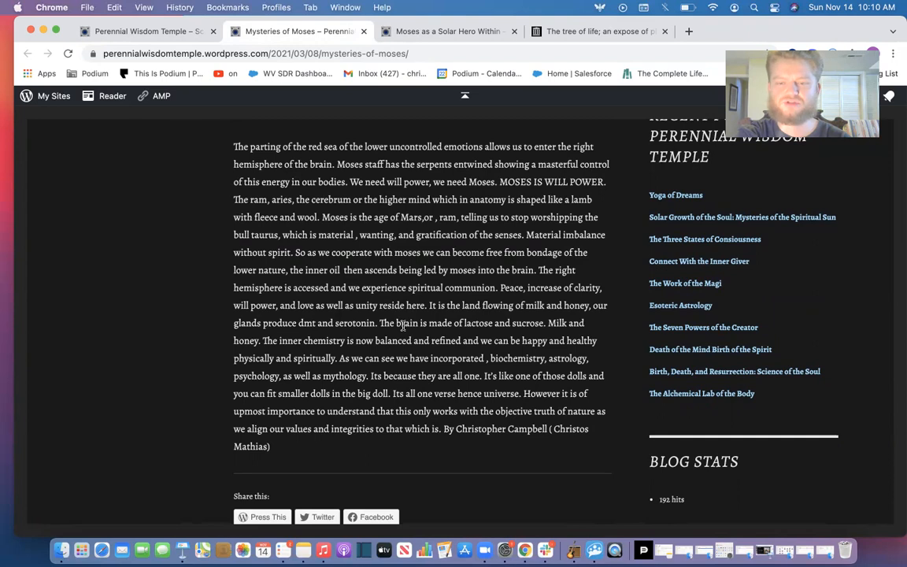
# Scroll past the Press This, Twitter and Facebook buttons until the Reblog and Like bar shows.
pyautogui.scroll(-3)
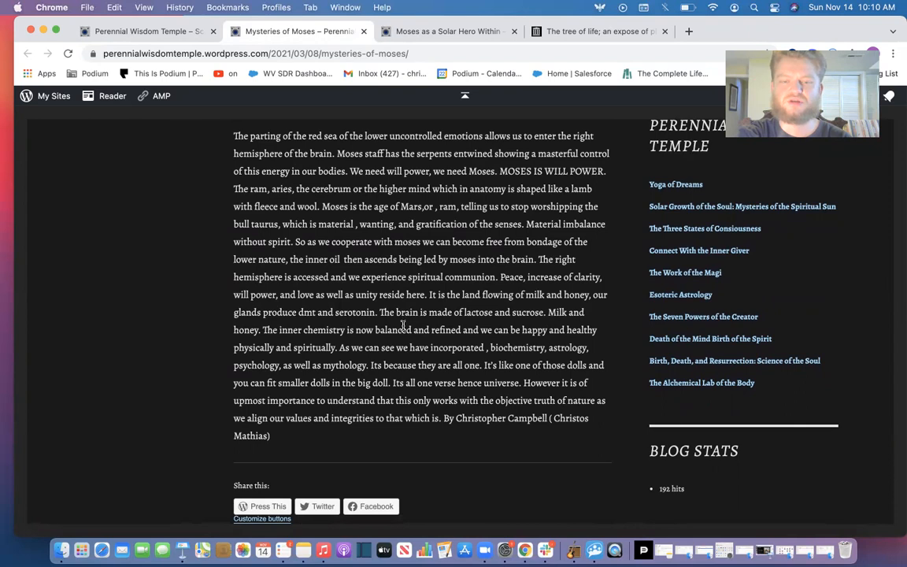
pyautogui.scroll(-3)
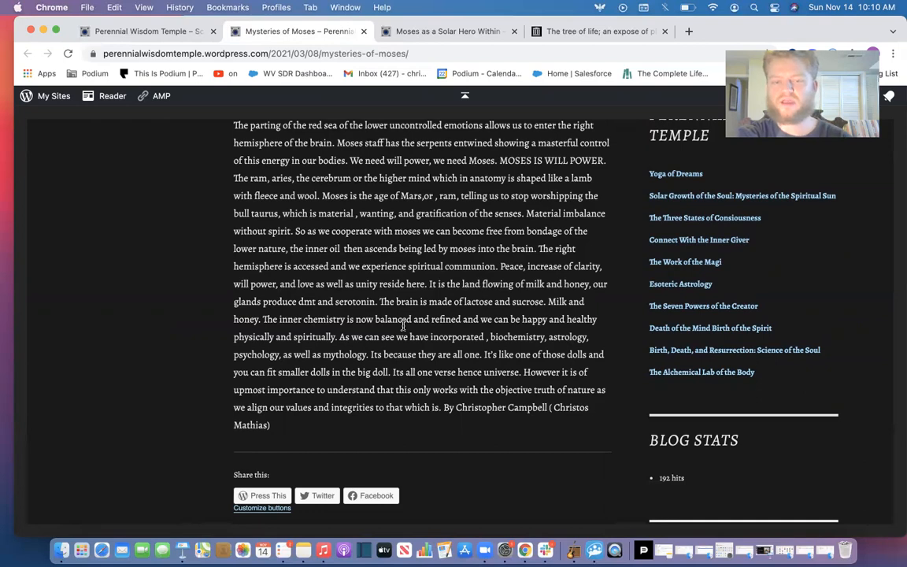
pyautogui.scroll(-3)
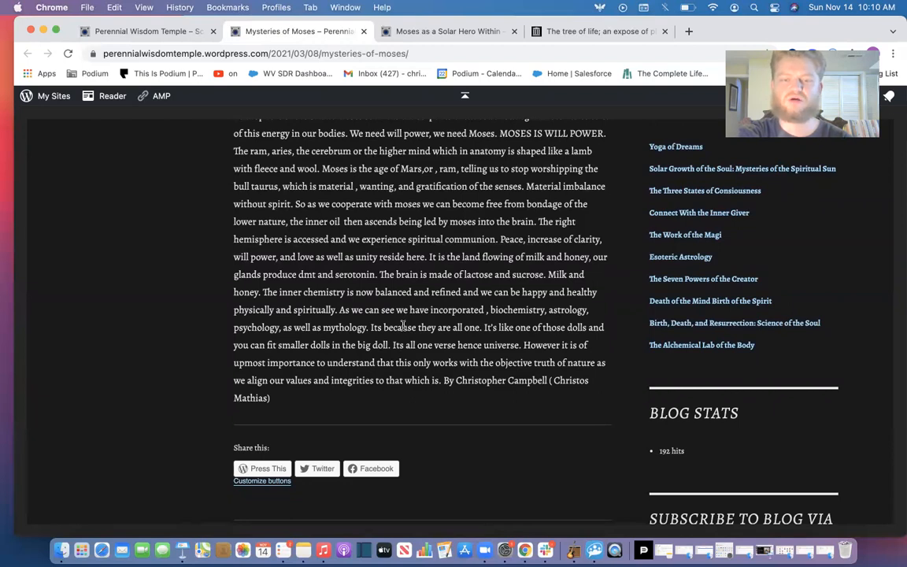
pyautogui.scroll(-3)
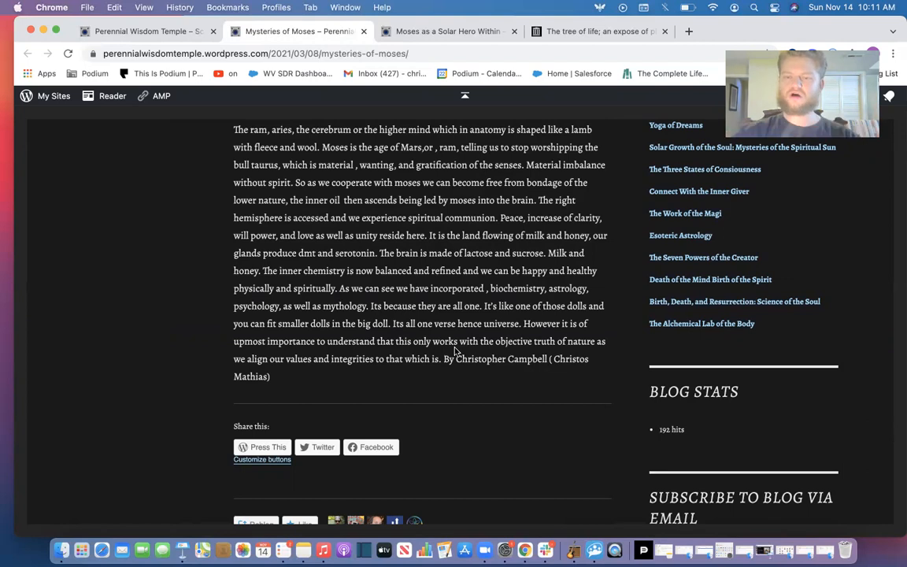
pyautogui.moveTo(497, 338)
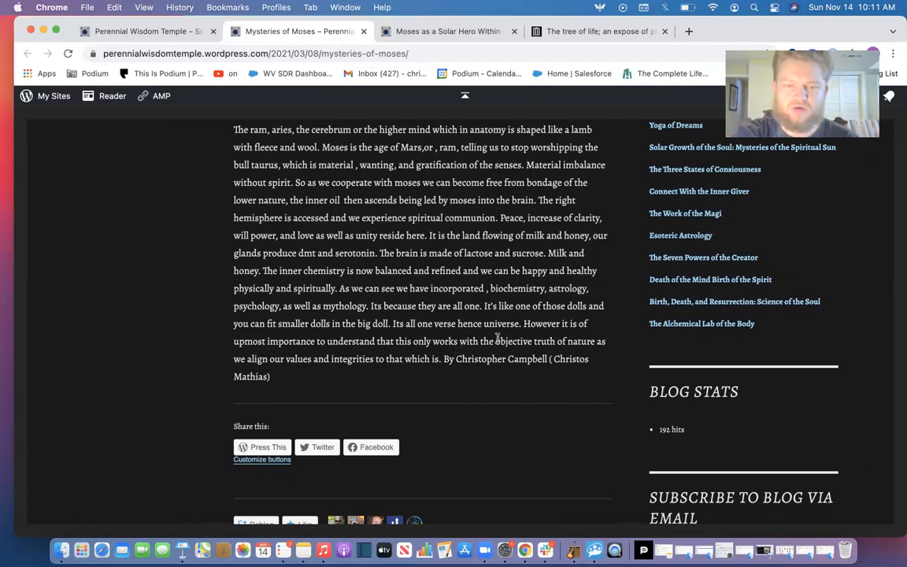
pyautogui.scroll(-3)
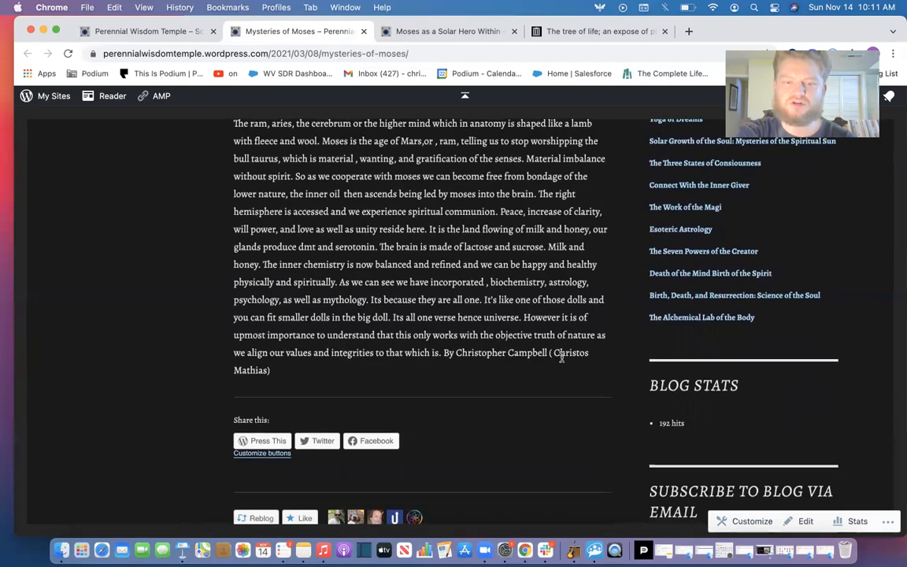
pyautogui.scroll(-3)
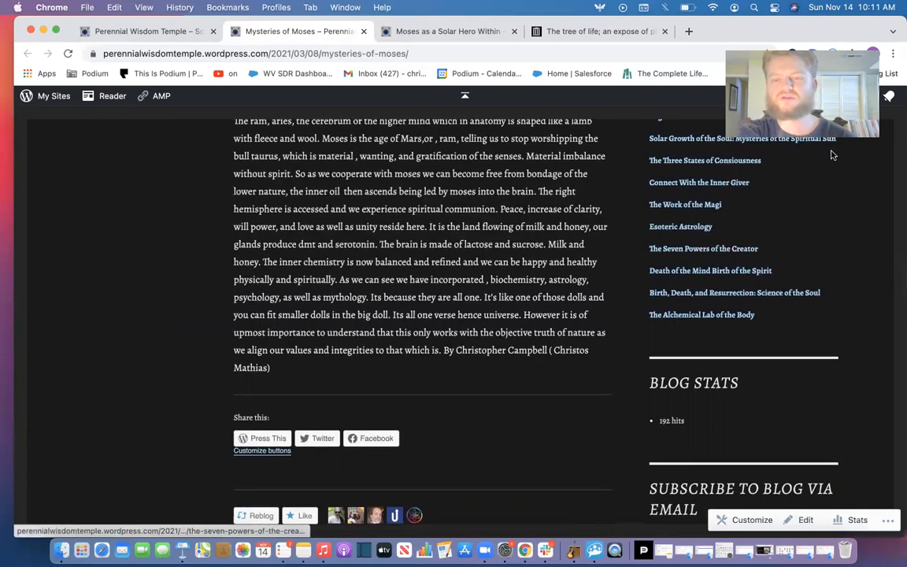
pyautogui.moveTo(525, 548)
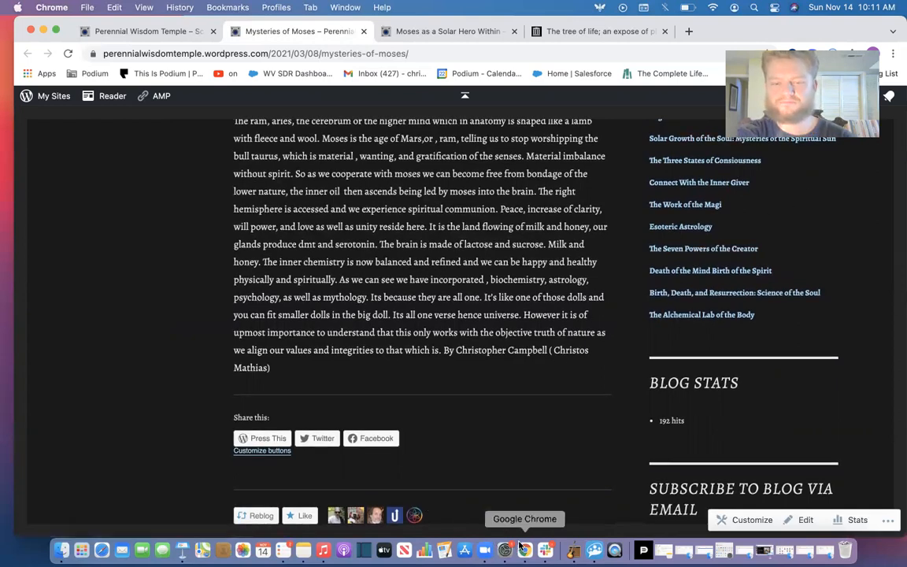